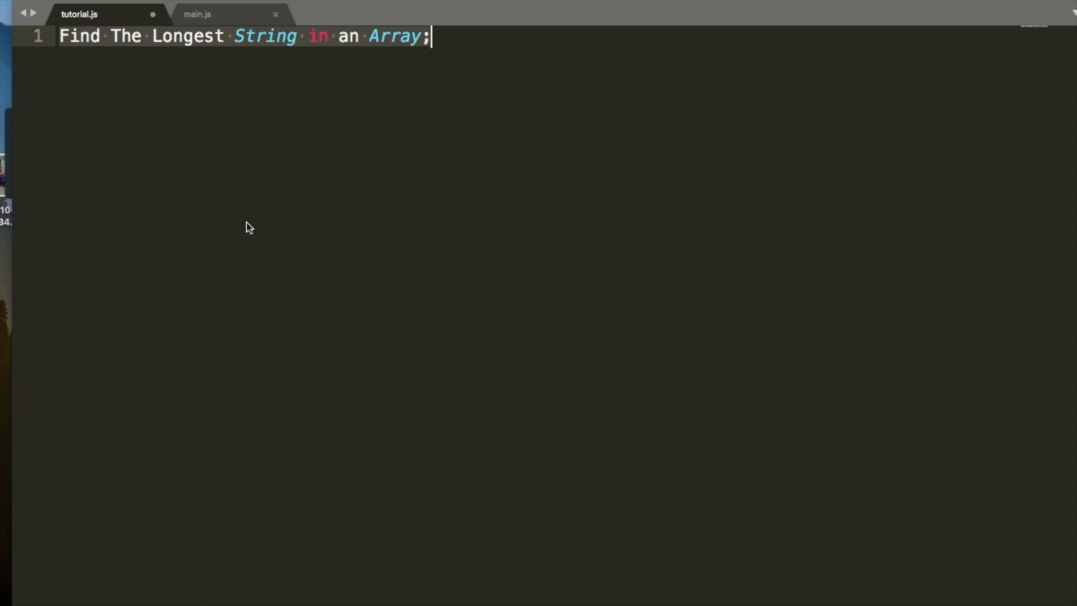
Declare function longestString(arr) with an opening brace in tutorial.js.
type("func")
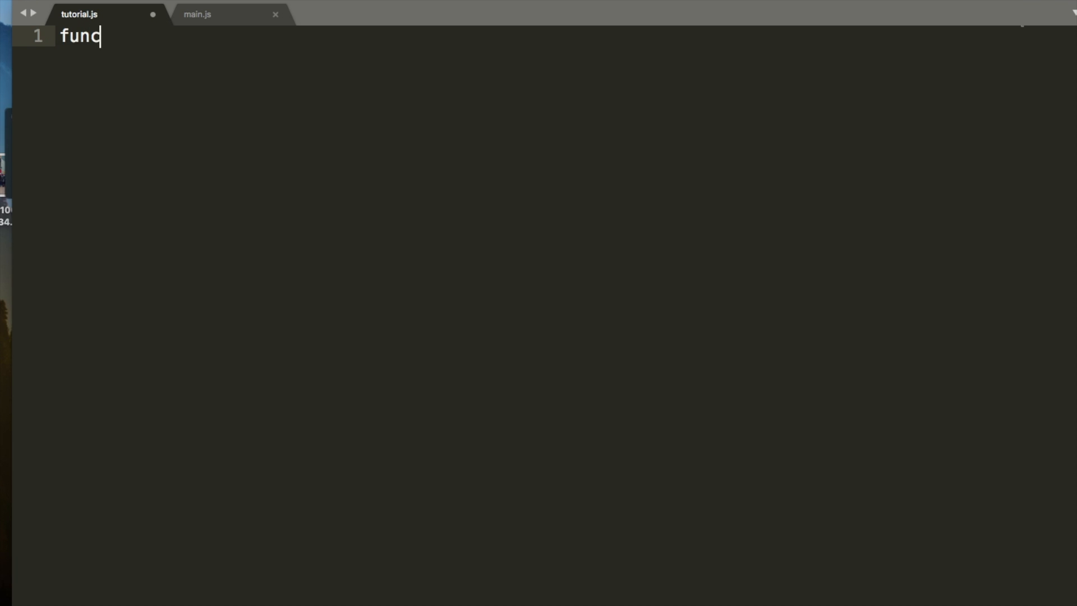
type("tion")
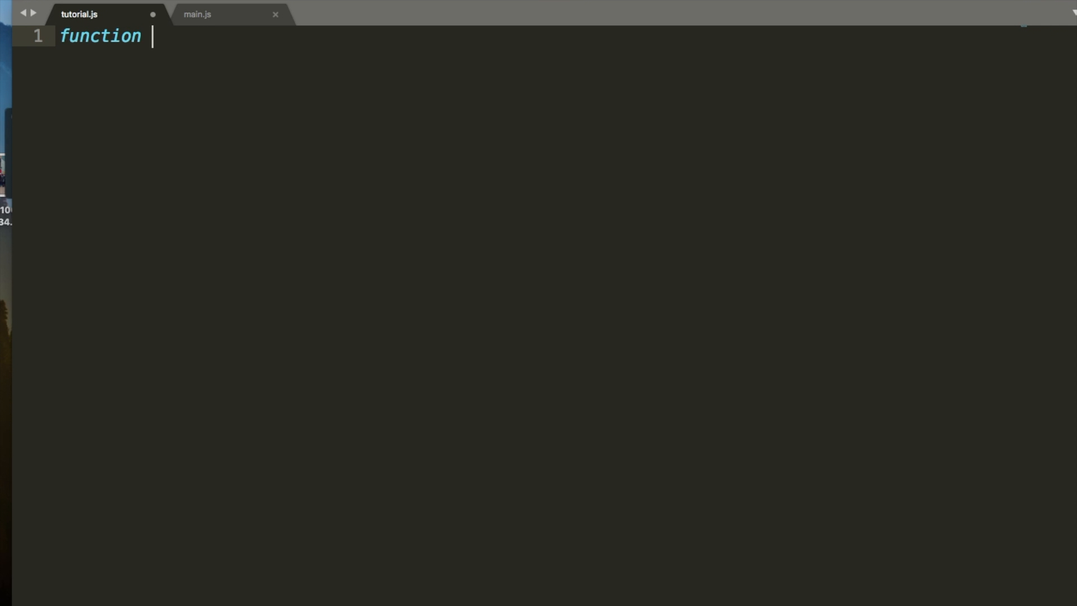
type("longest")
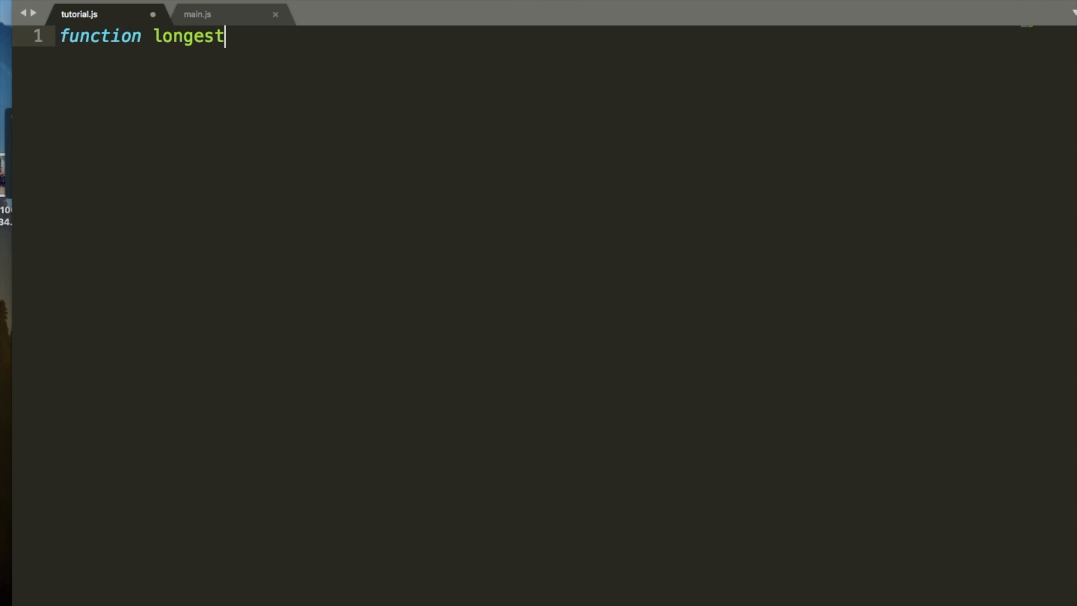
type("String(arr)")
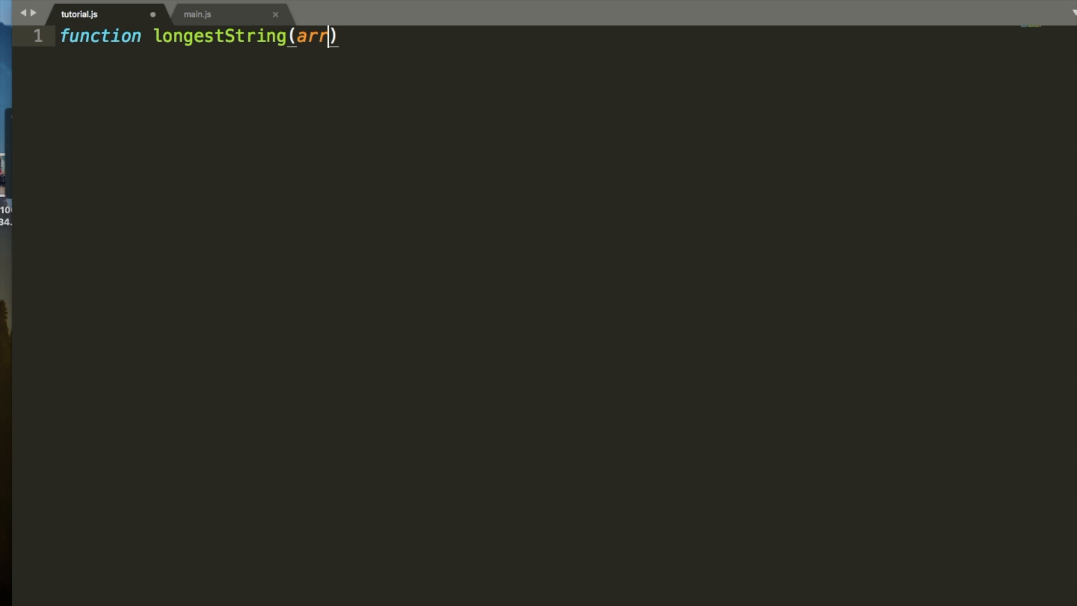
type("{")
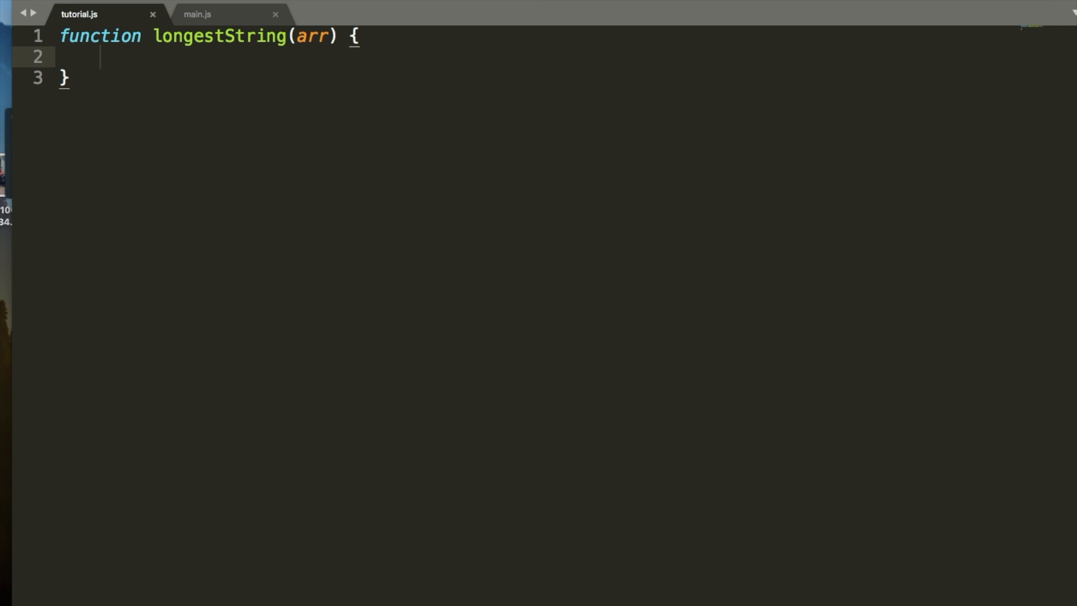
type("c")
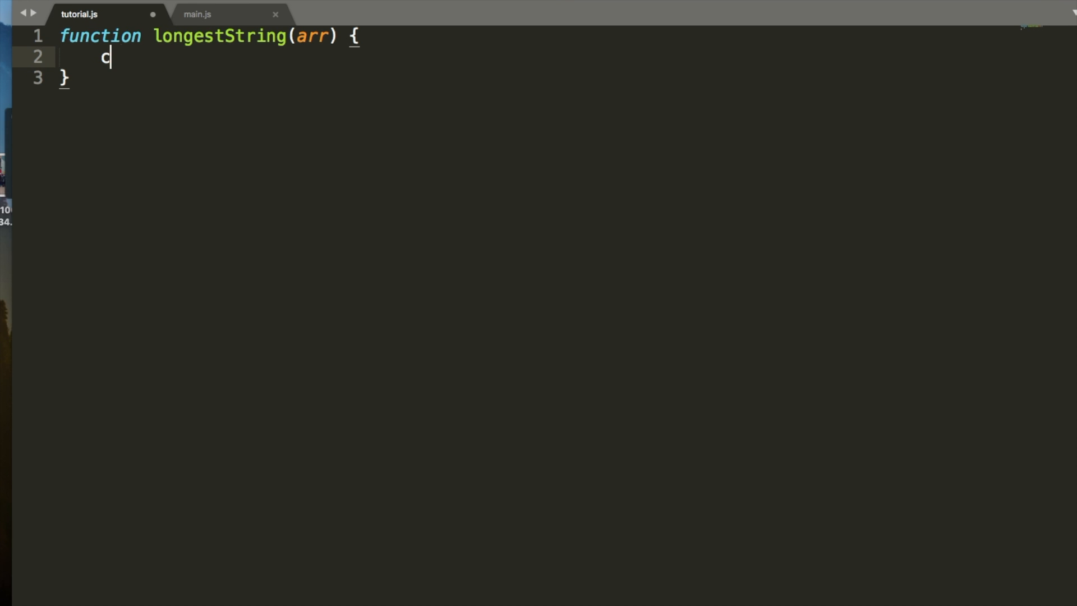
Initialise let longest = ''; inside the function and begin the arr reference.
type("let s")
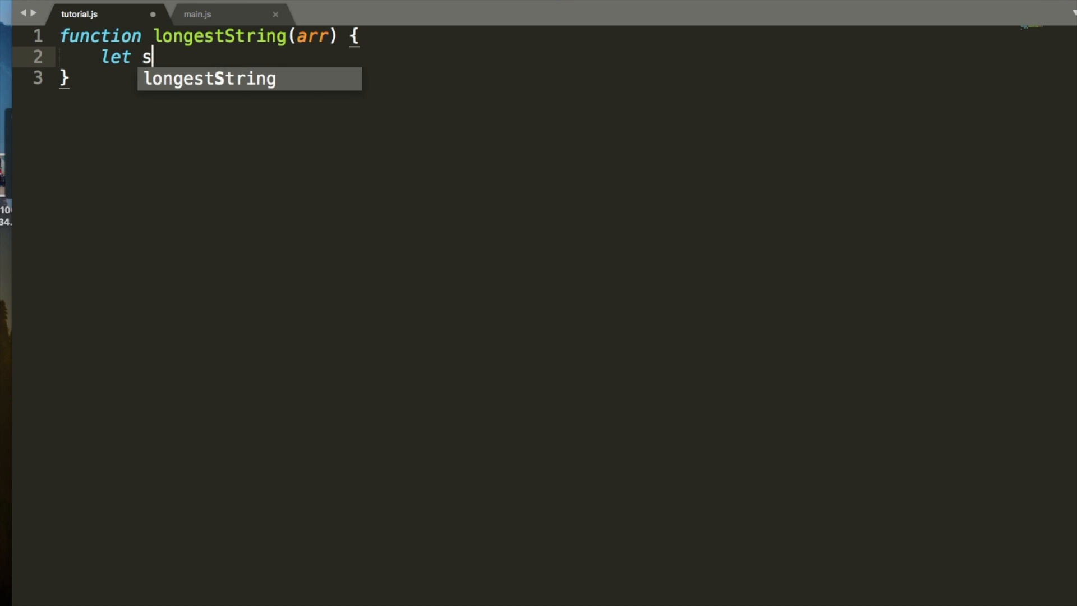
type("ongest = '")
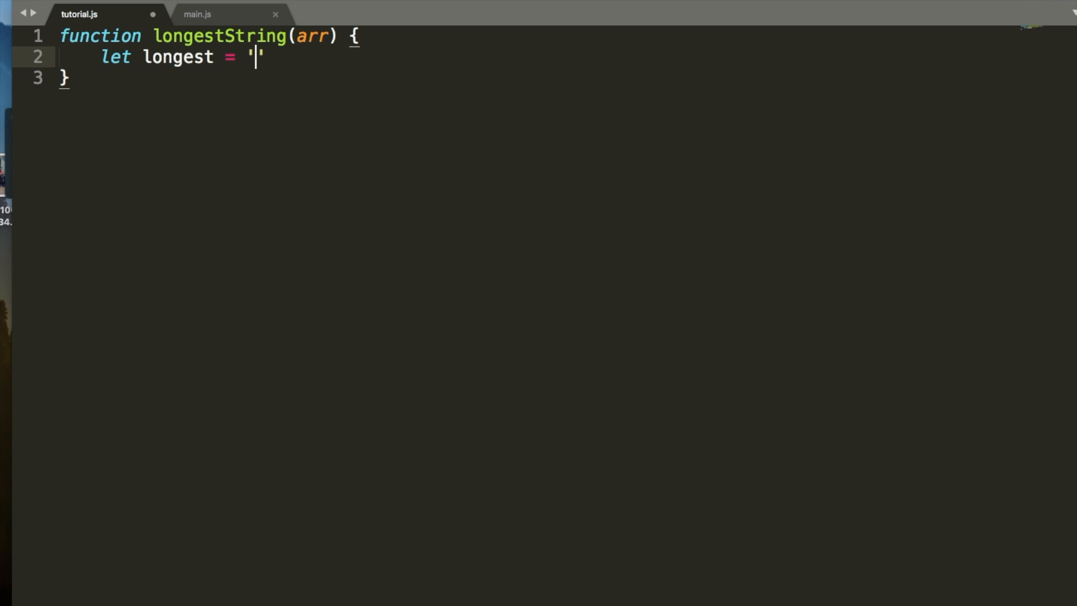
type(";")
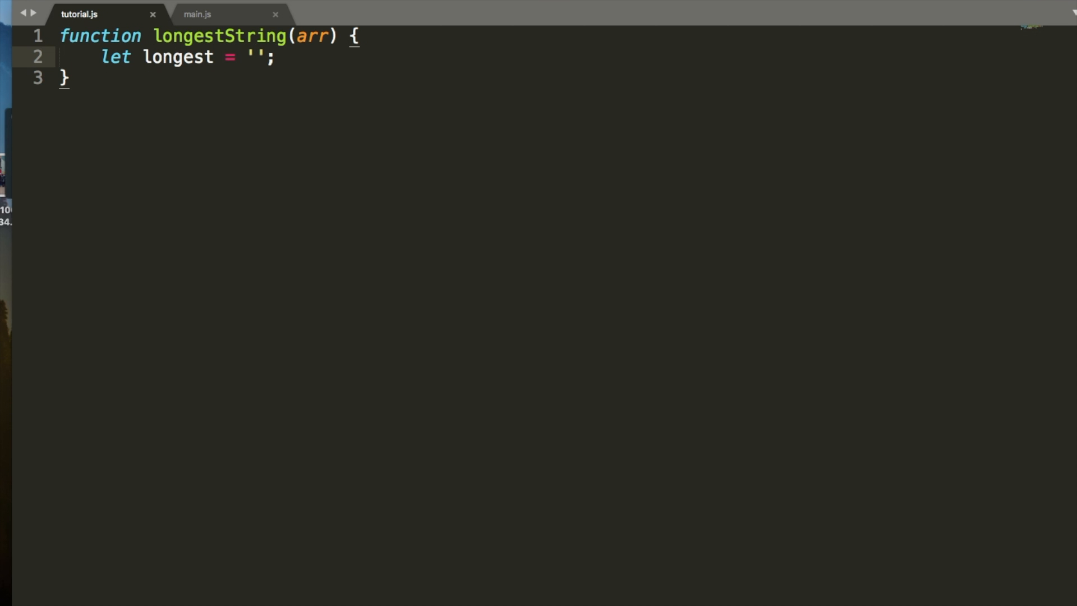
type("arr.map(")
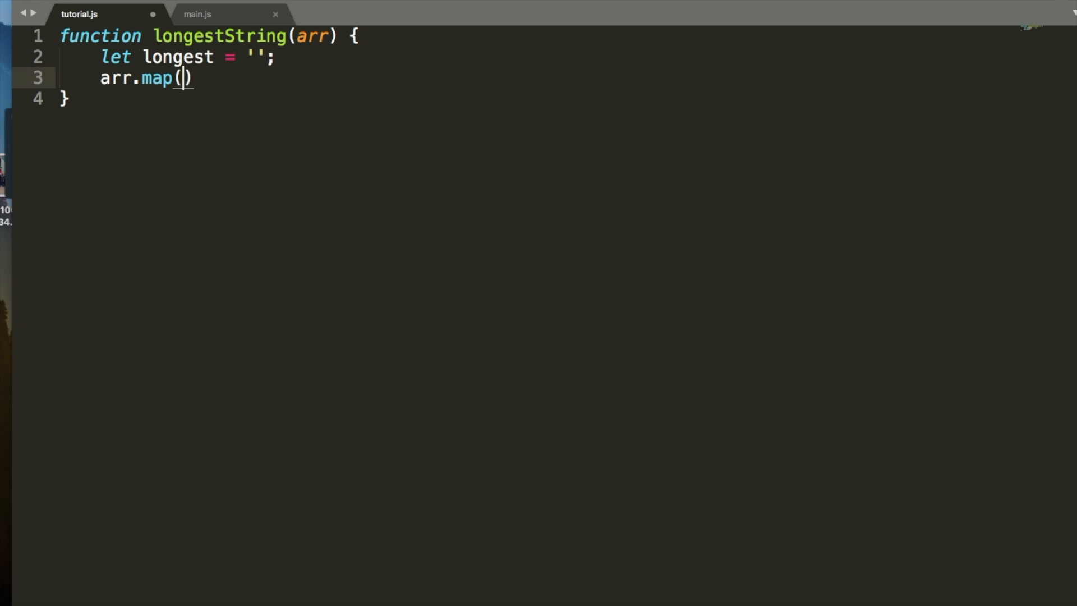
Add arr.map(function(str){ }) with an empty callback body inside longestString.
type("function()")
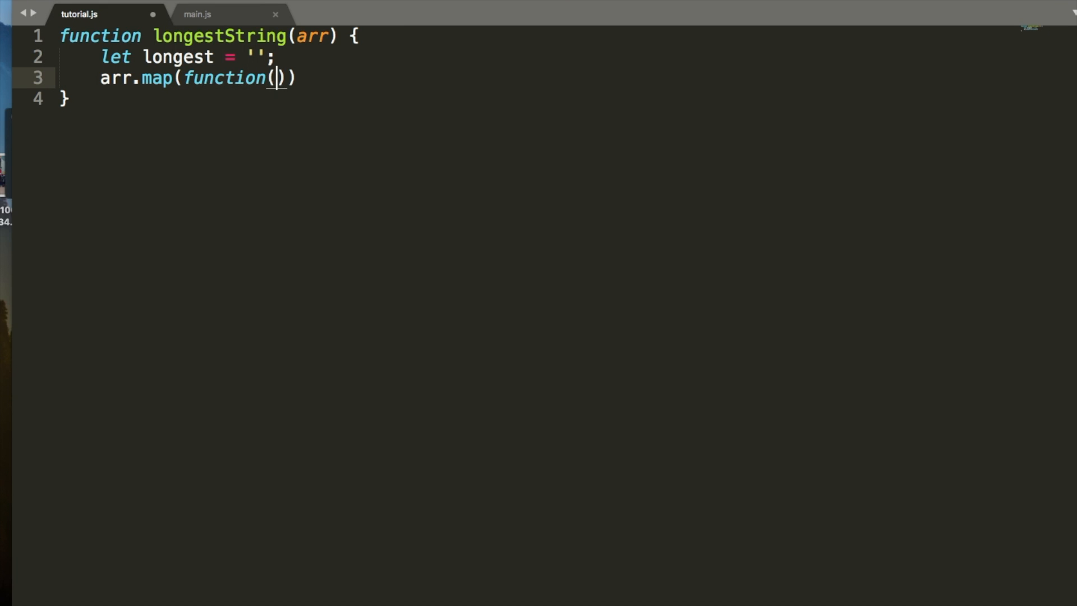
mouse_move(323, 325)
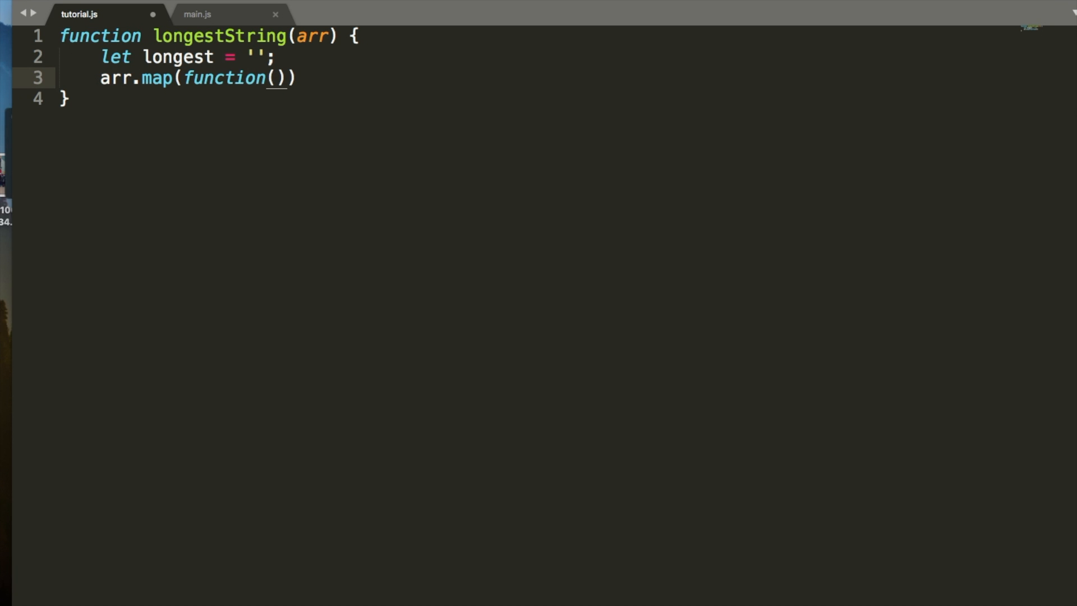
type("str")
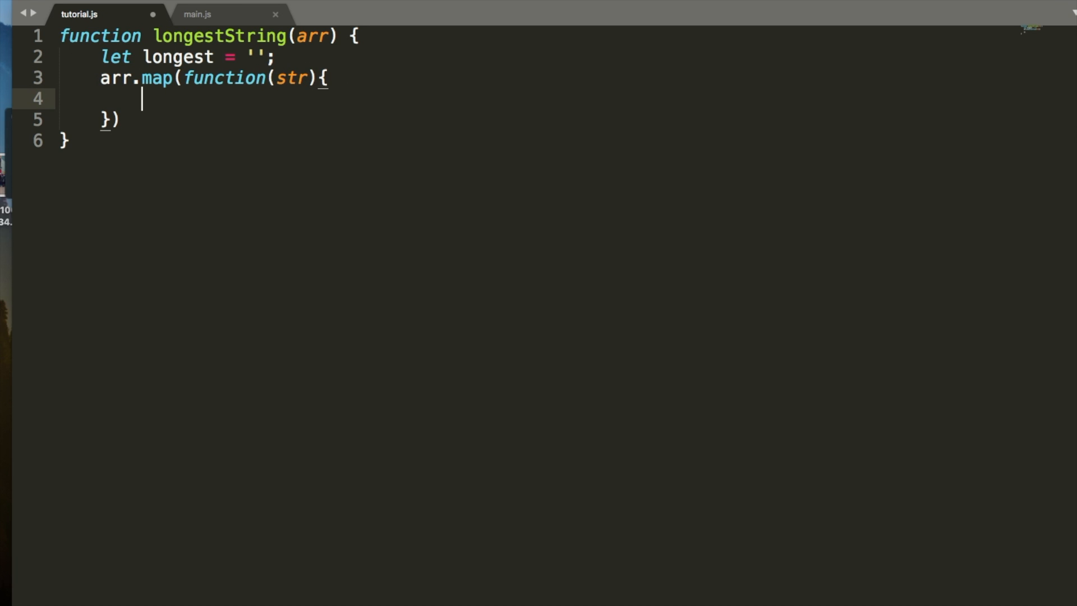
left_click(292, 77)
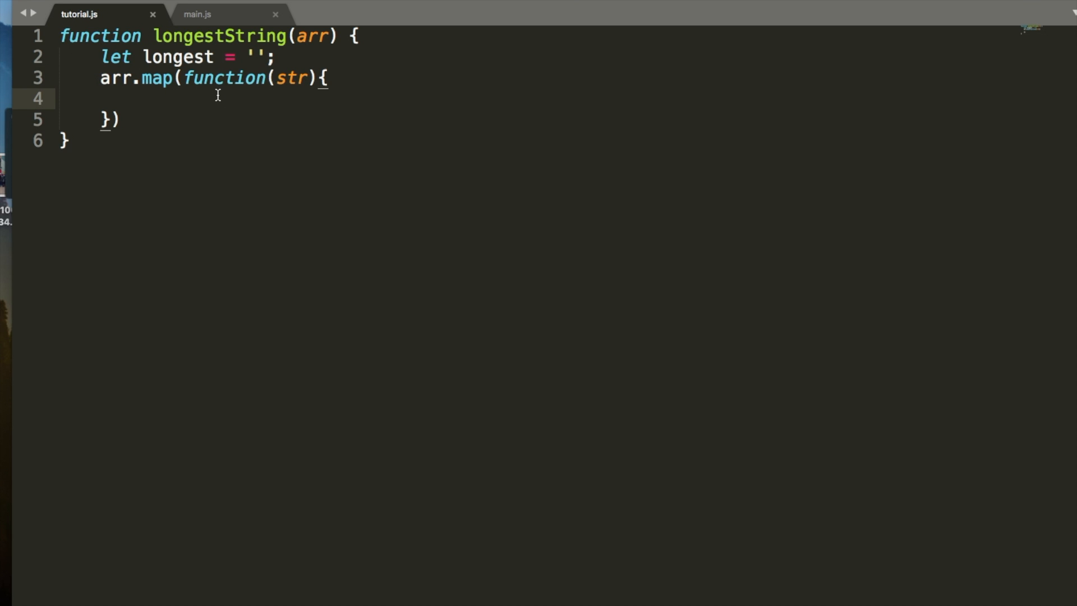
Write console.log(longestString([''])) below the function as a test call.
type("console.l")
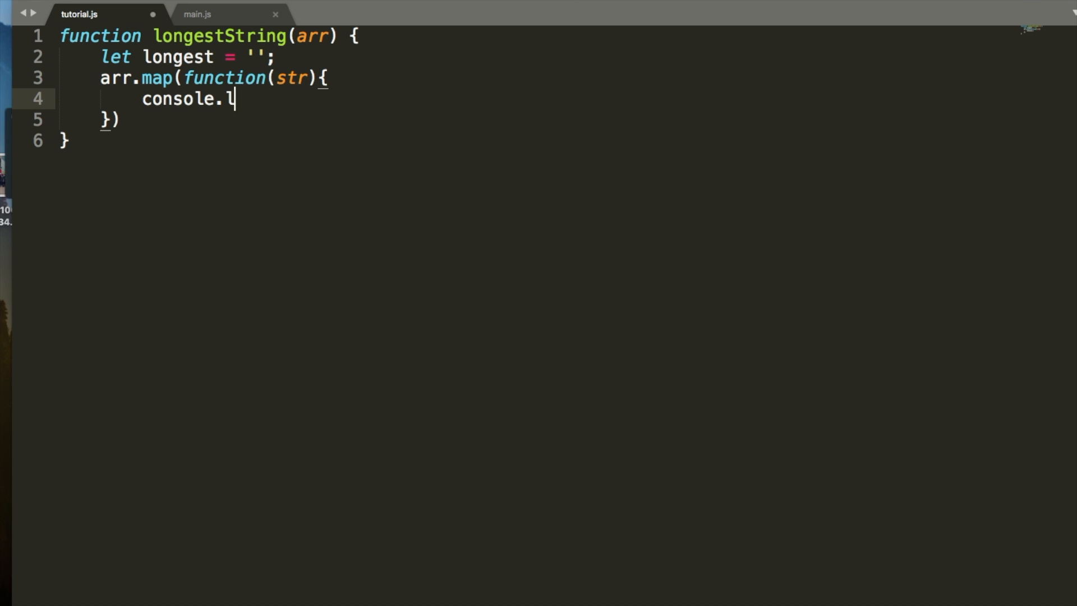
type("og(str);")
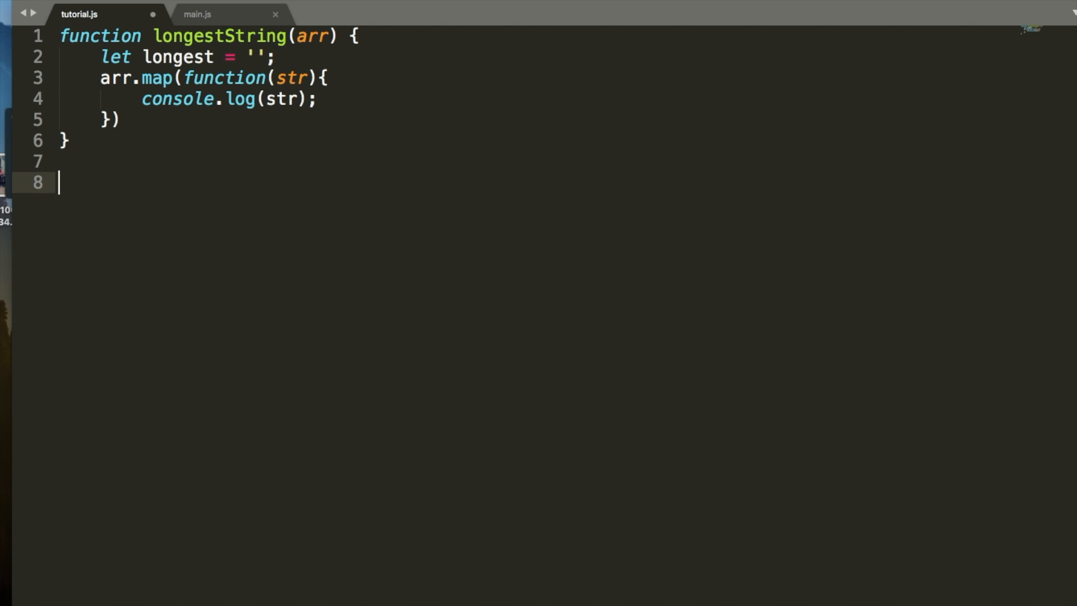
type("console.log(")
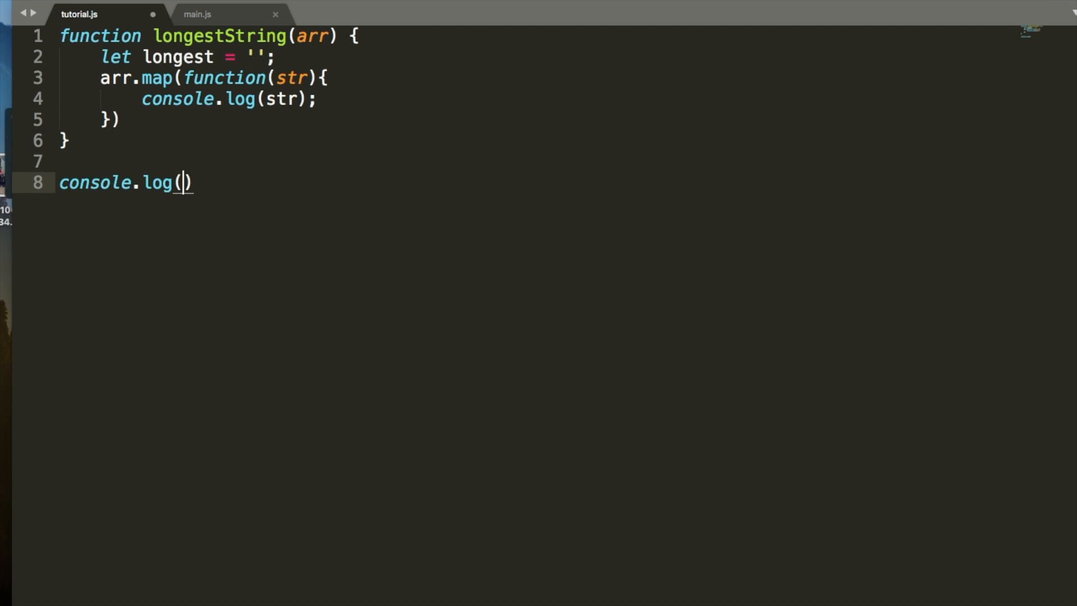
type("longestString()")
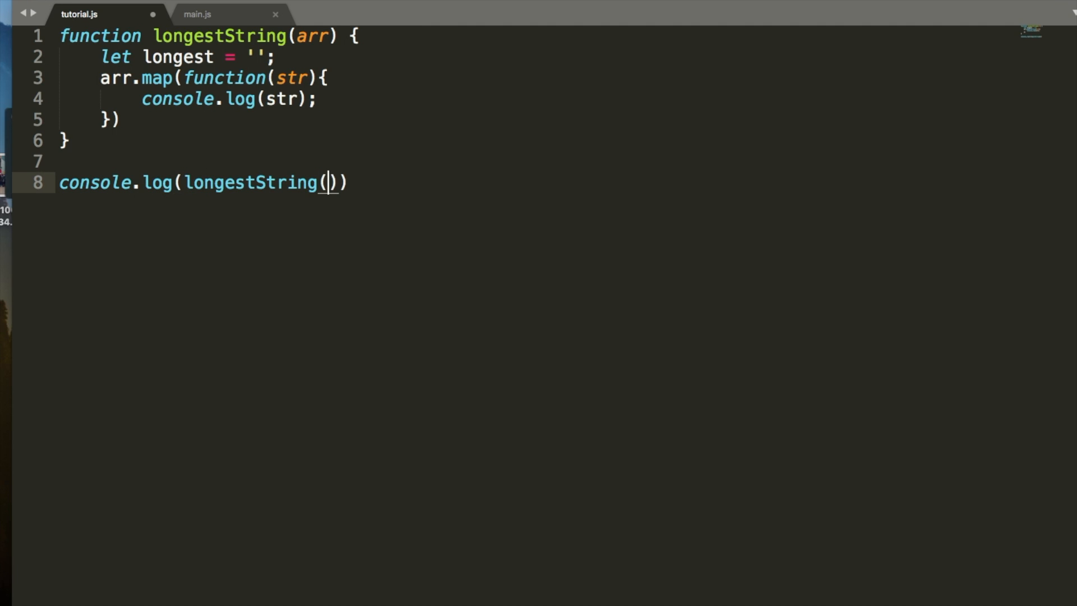
type("['']")
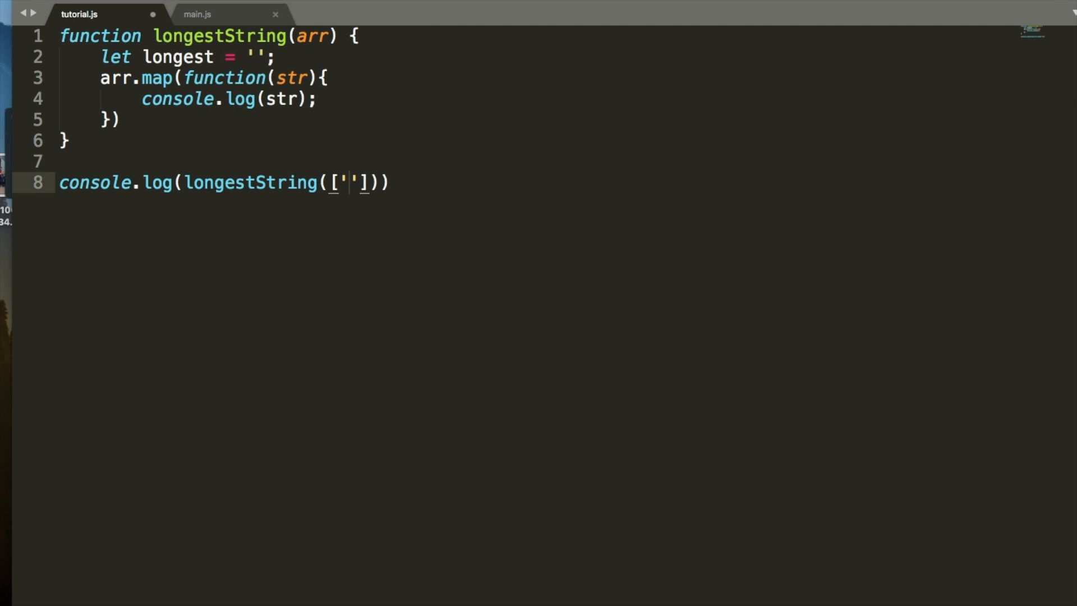
Fill the test array with 'We', 'are', 'strings', end with a semicolon, and return to the callback body.
type("We")
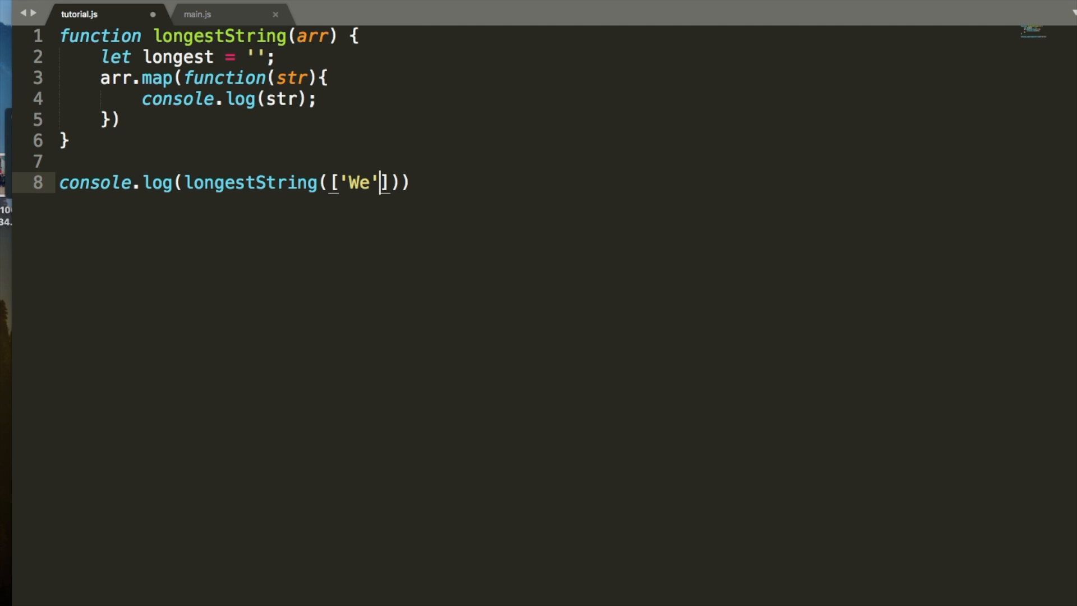
type(",'are'")
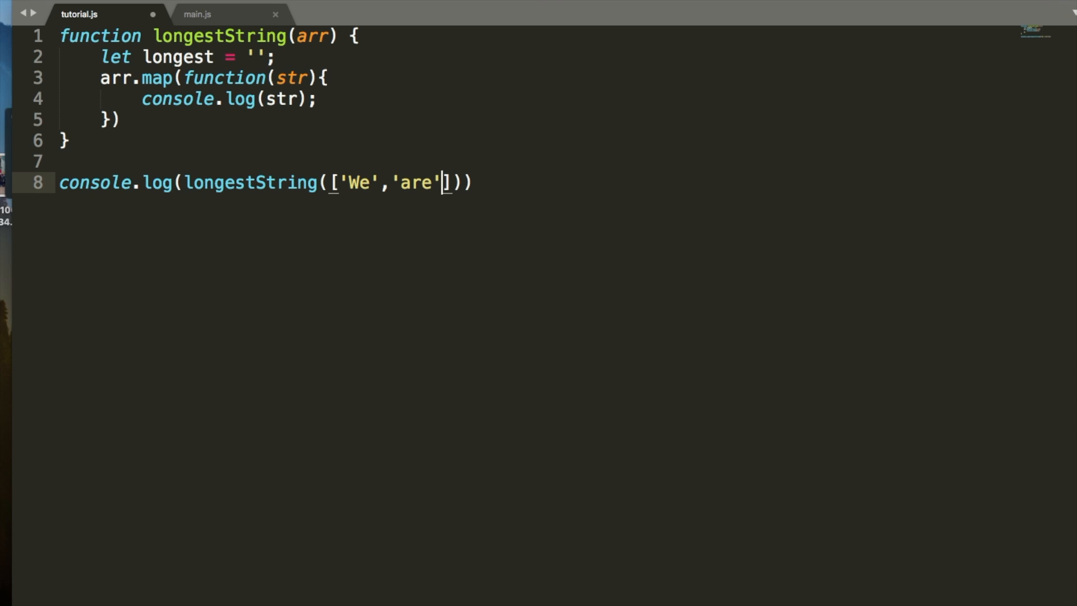
type(",sr")
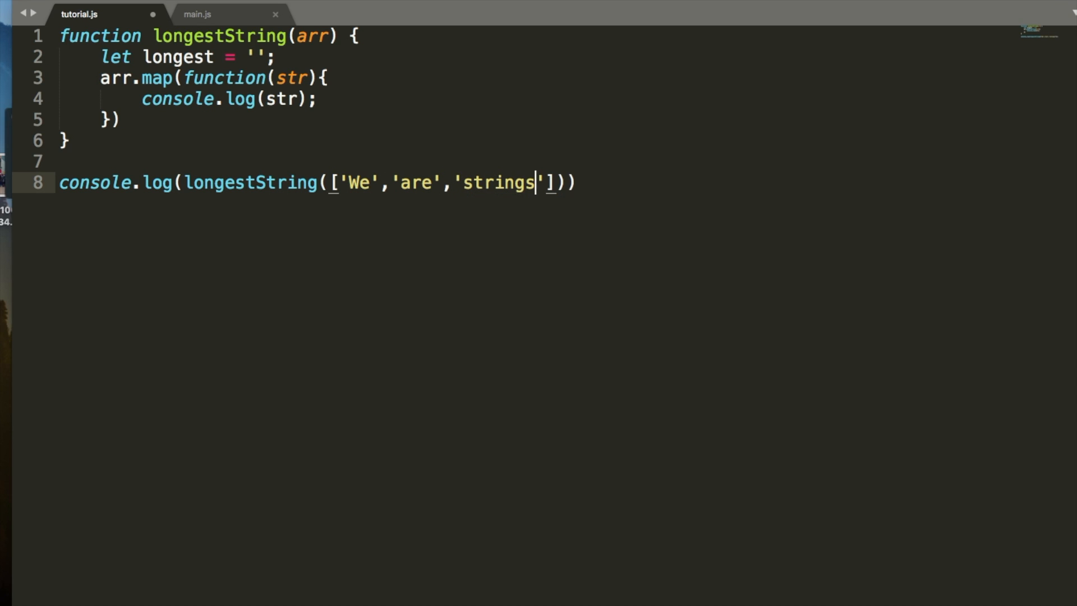
type(";")
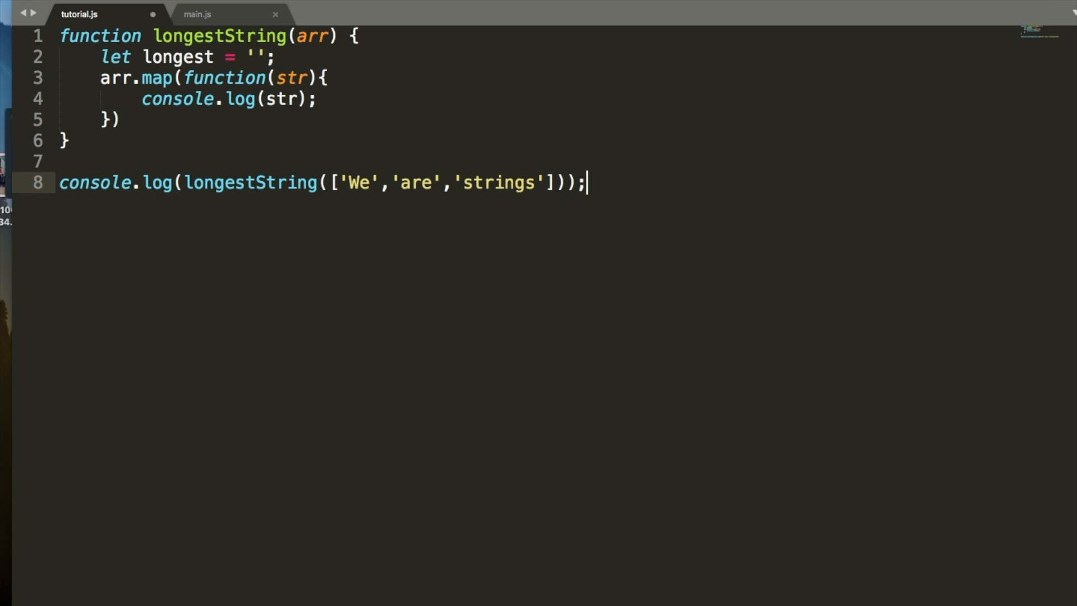
left_click(315, 594)
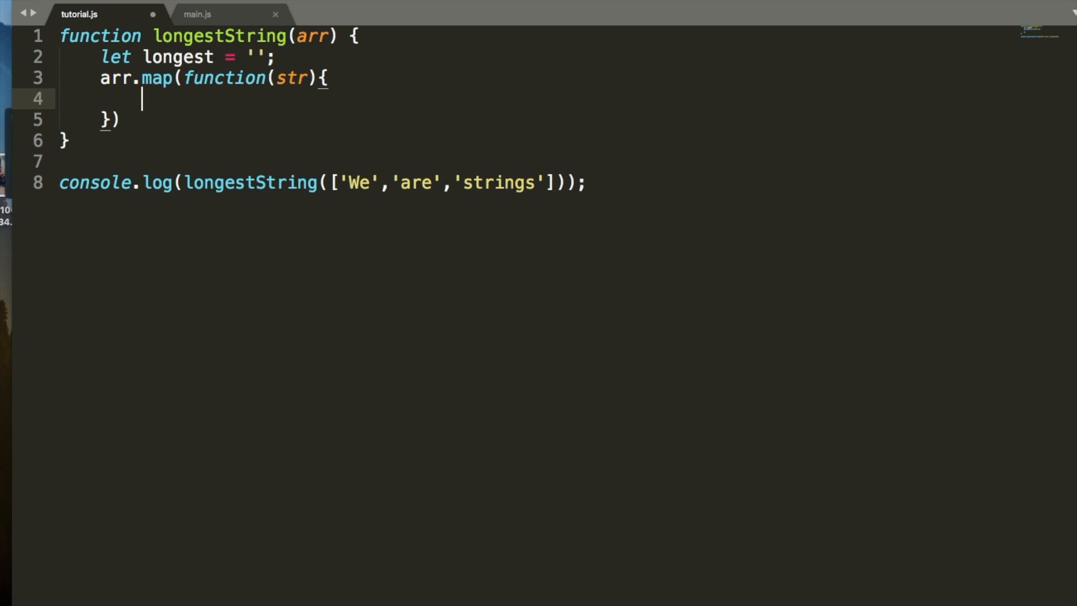
Add if (str.length > longest.length) longest = str inside the map callback.
type("if (str.length")
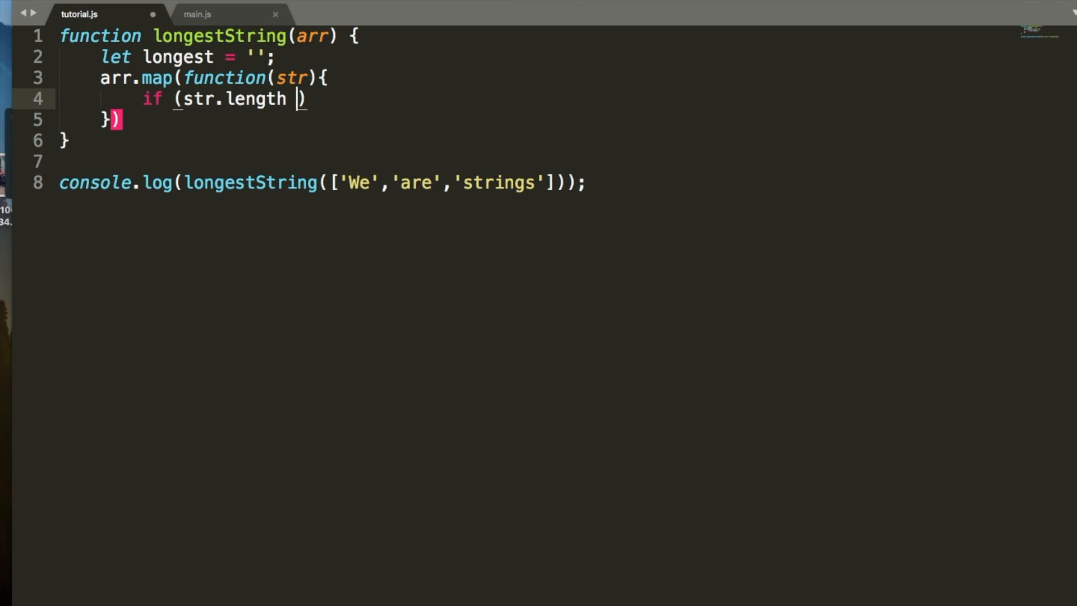
type("> longest.length")
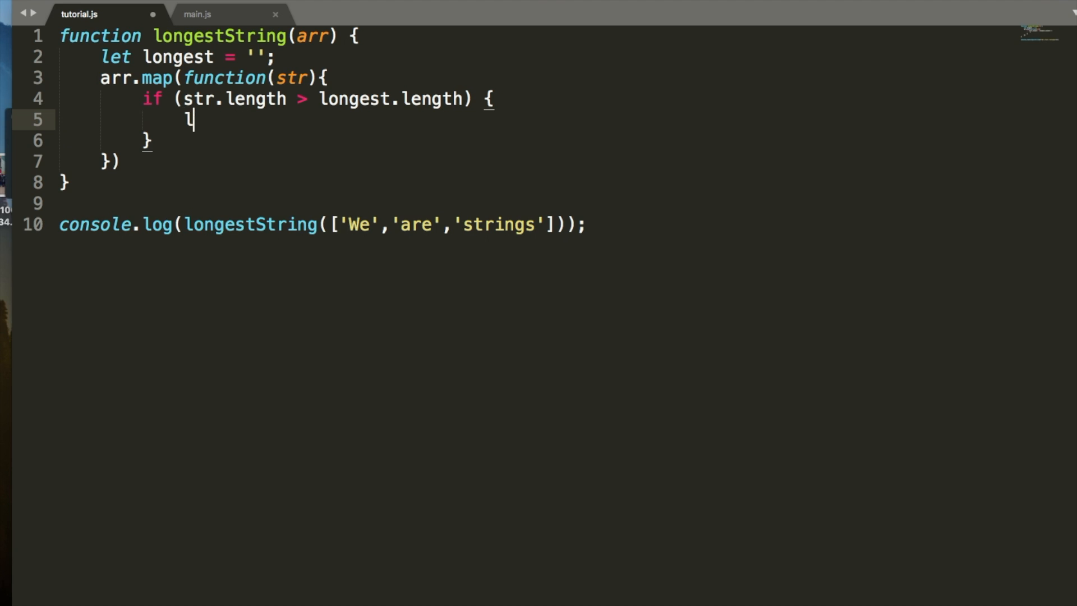
type("ongest = str;")
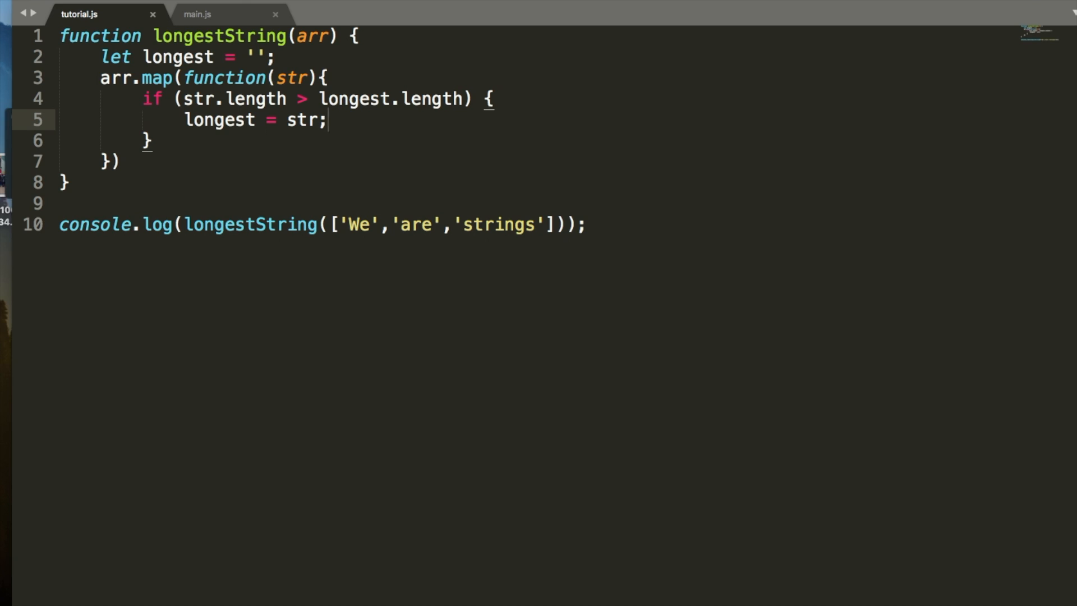
Add return longest; after the map and leave blank lines before the console.log.
key("enter")
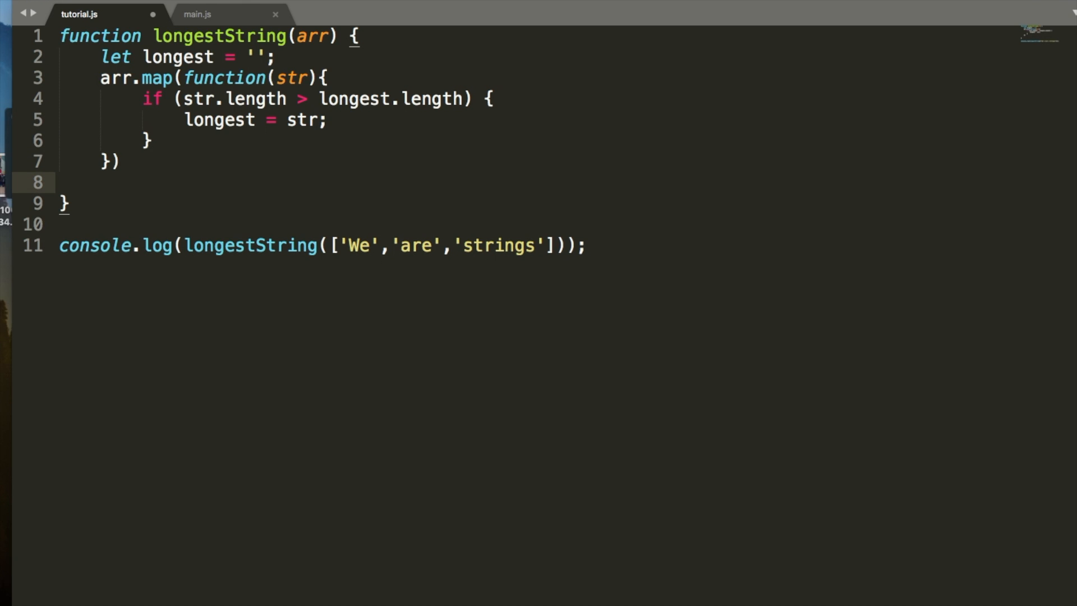
type("return longest")
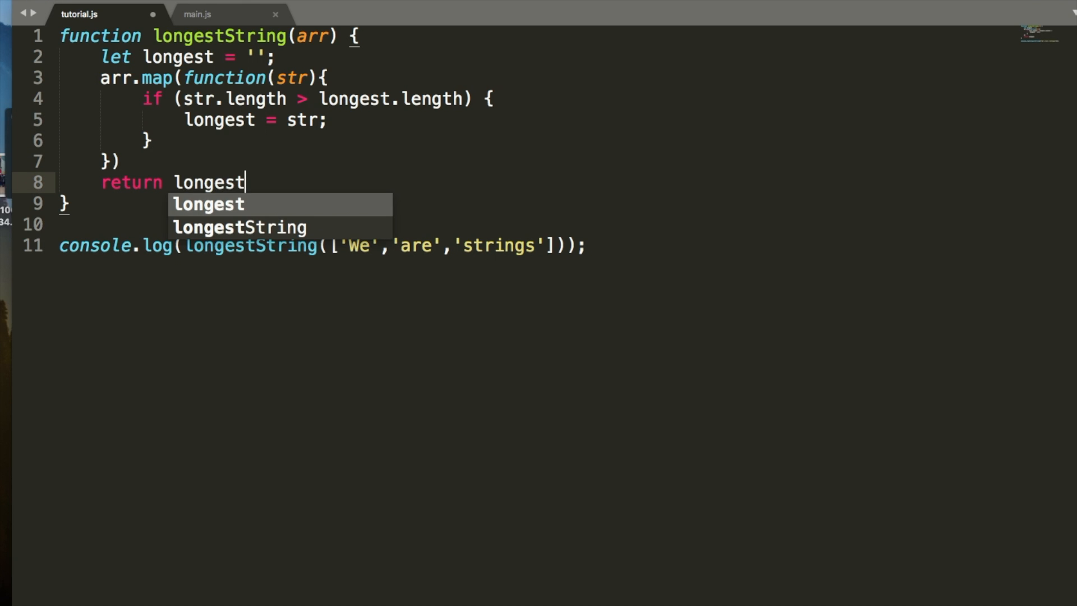
type(";")
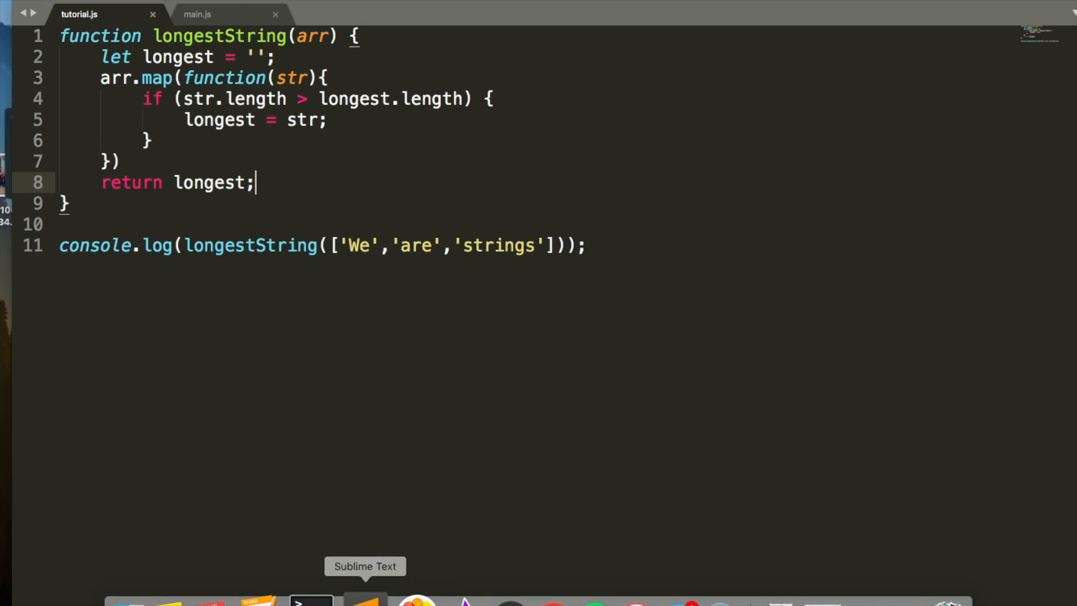
left_click(312, 598)
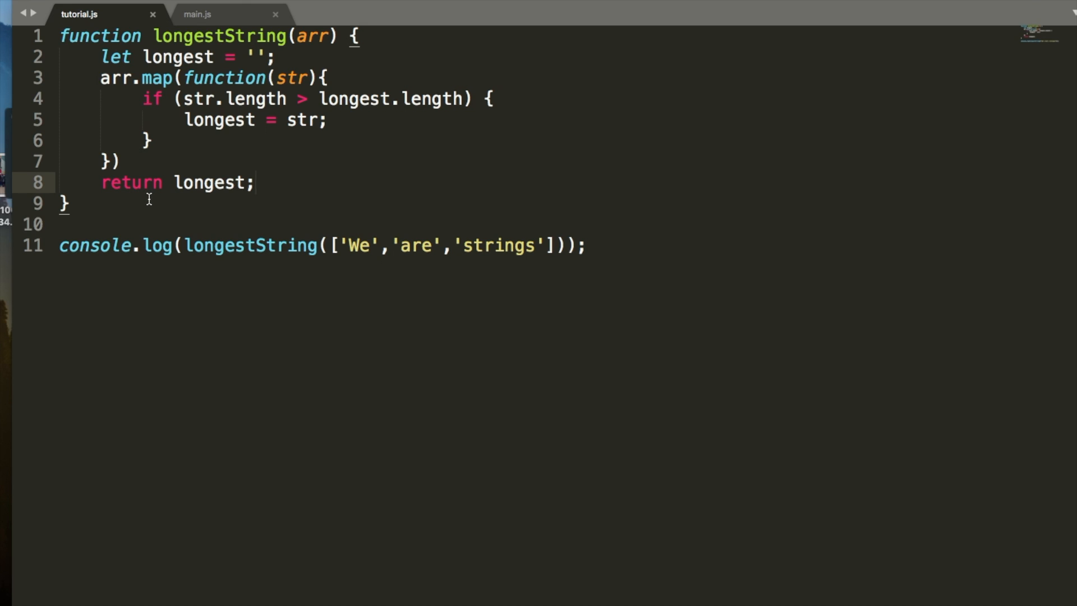
key("Enter")
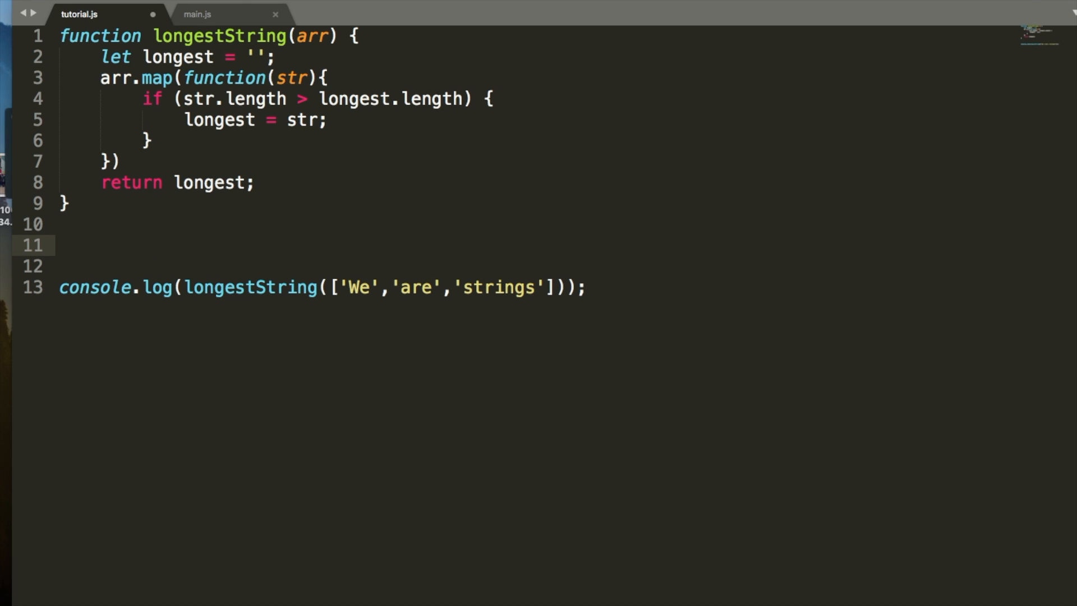
Start const longestStringOneLine = on a new line.
type("const")
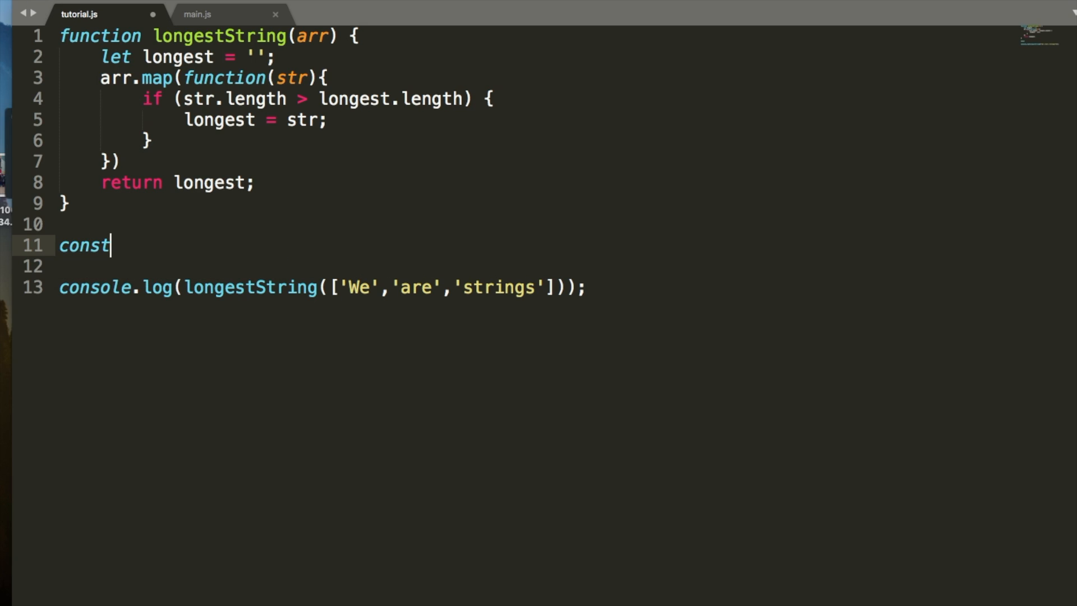
type("longestString")
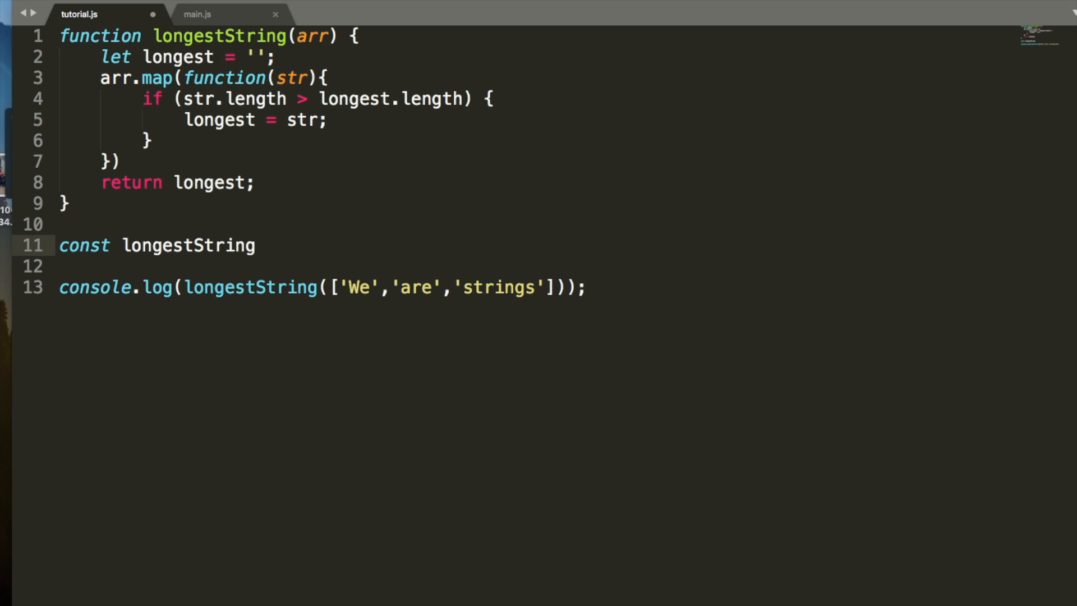
type("One")
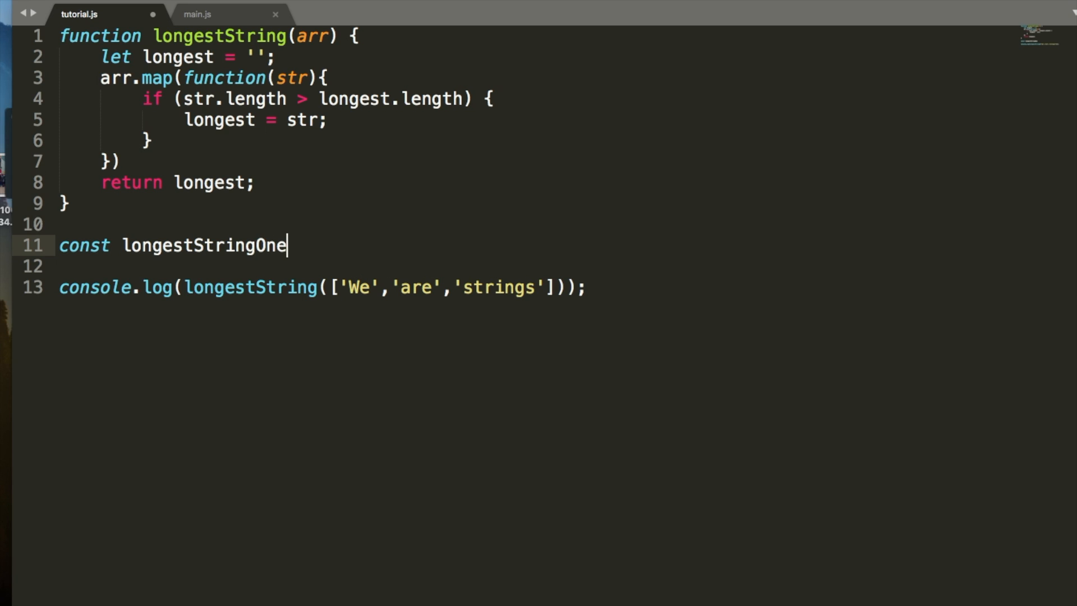
type("L")
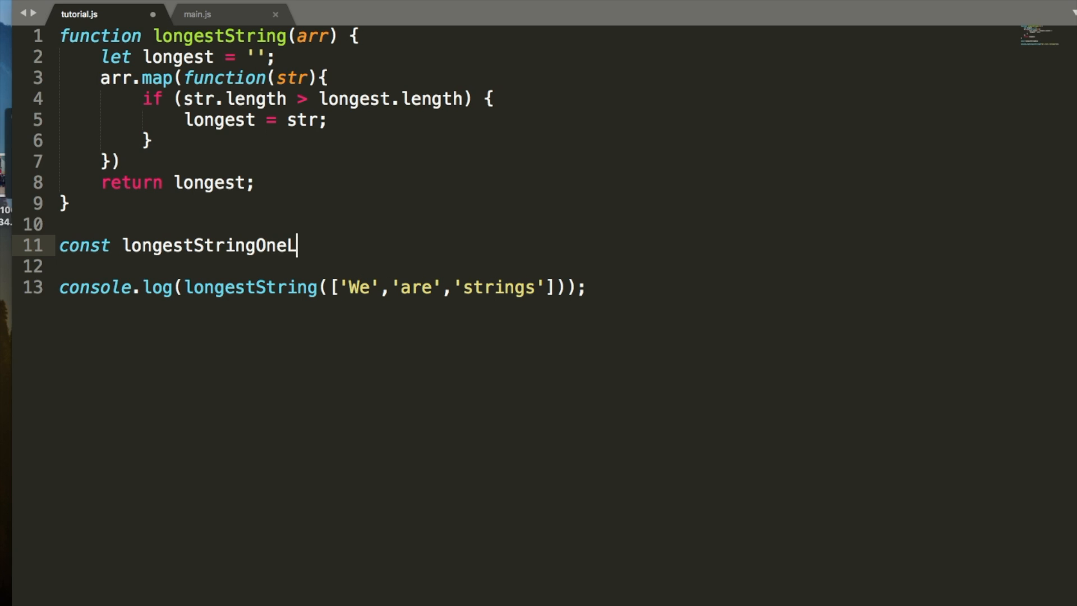
type("ine =")
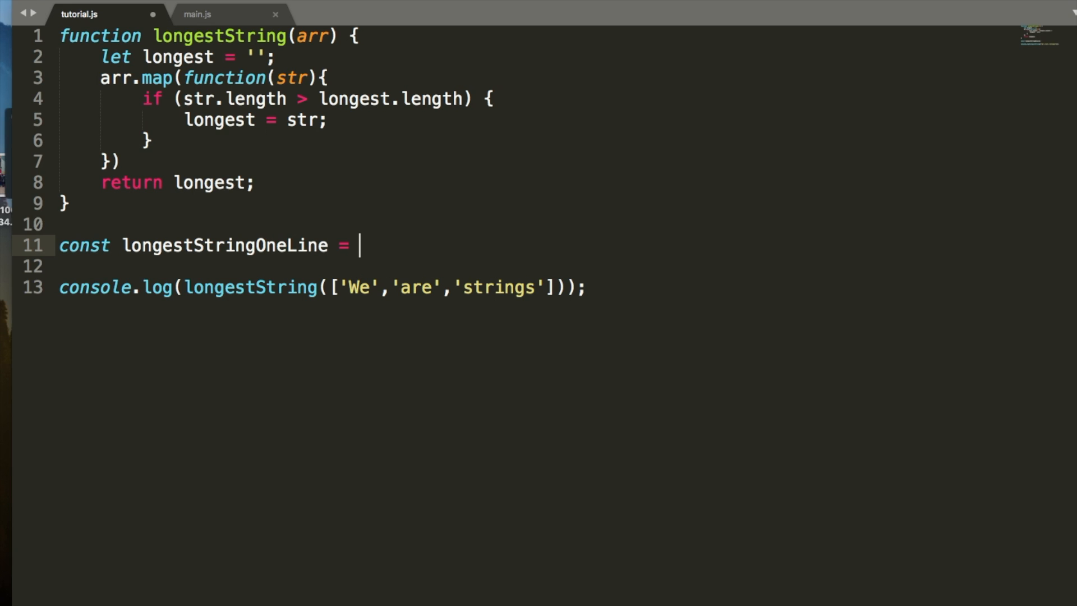
mouse_move(350, 113)
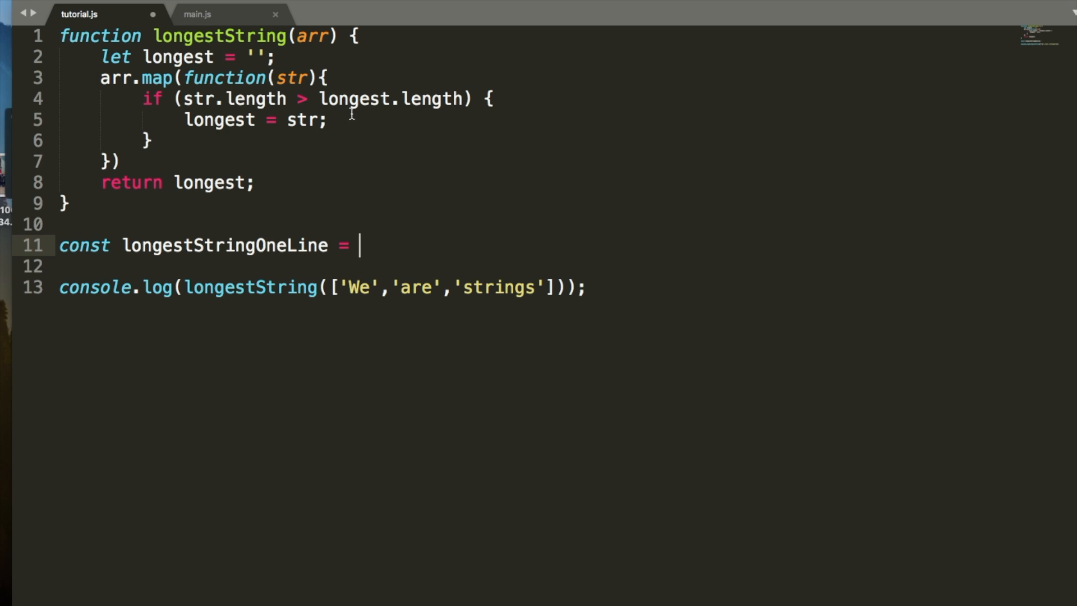
Write arr => arr.reduce, correcting the mistyped map.re to arr.reduce.
type("arr =>")
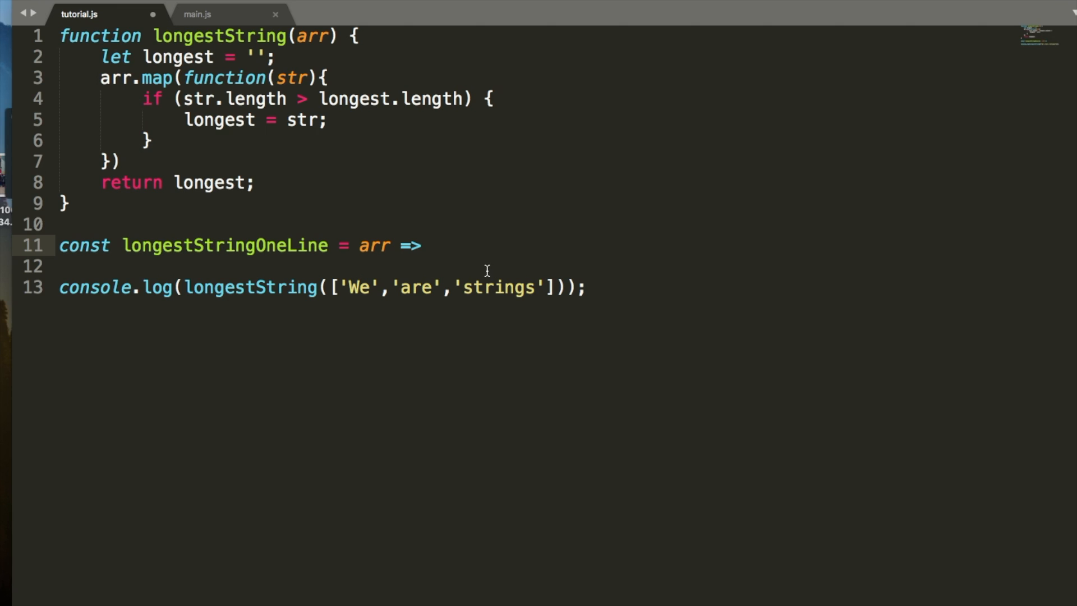
type("map.re")
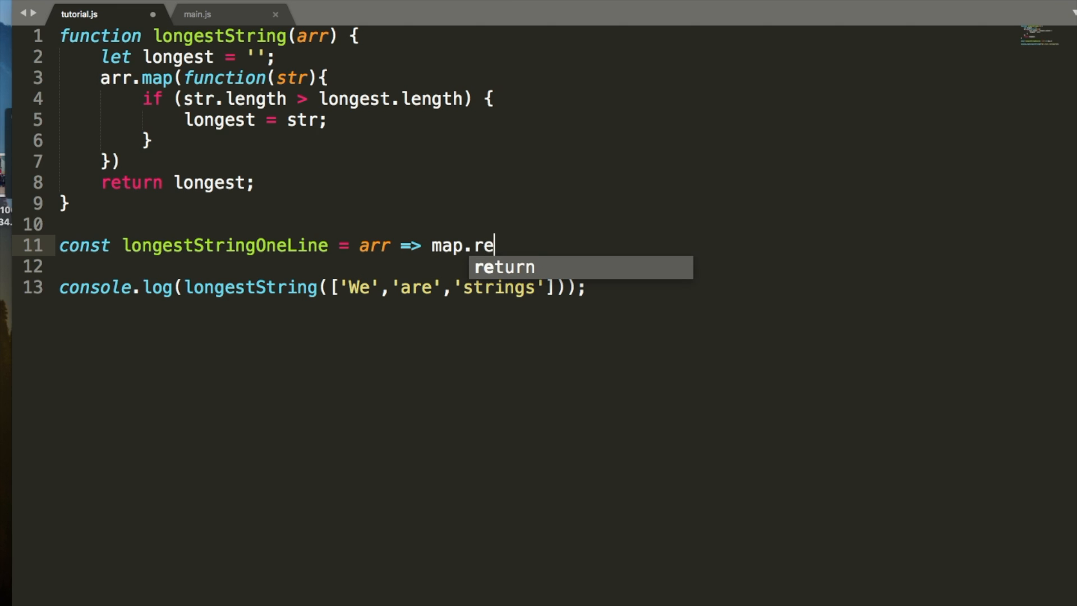
type("du")
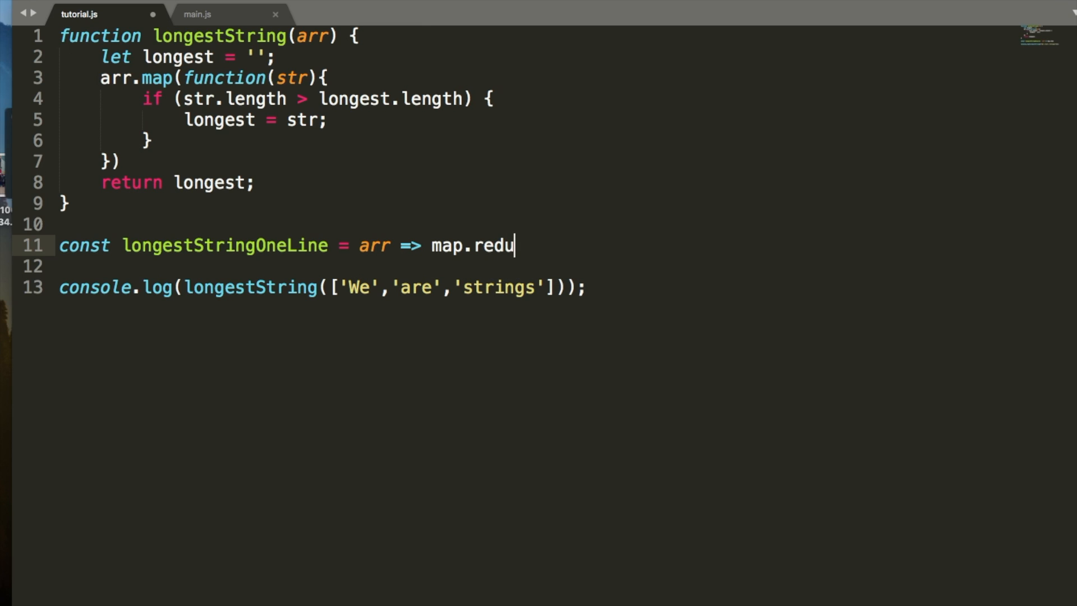
type("arr.")
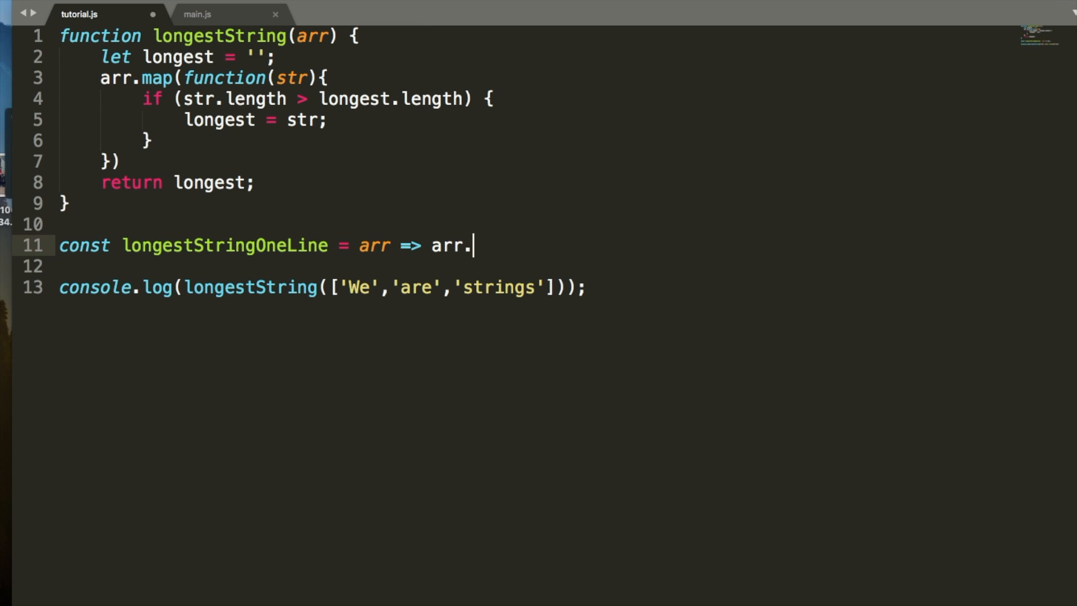
type("reduce")
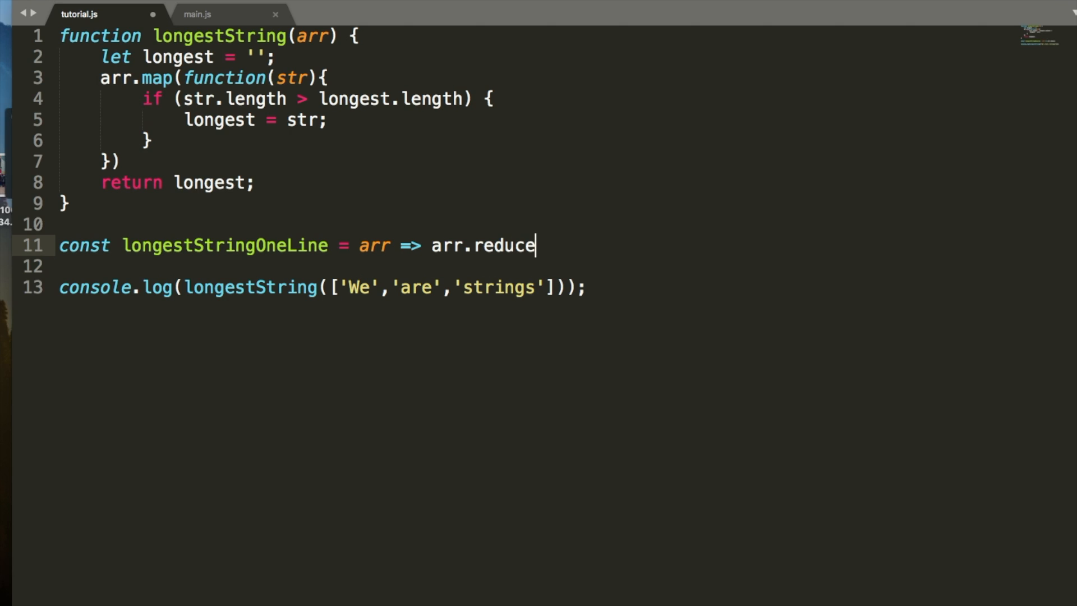
Give reduce an arrow callback (base,element) => with an empty body, tidying stray characters.
type("()")
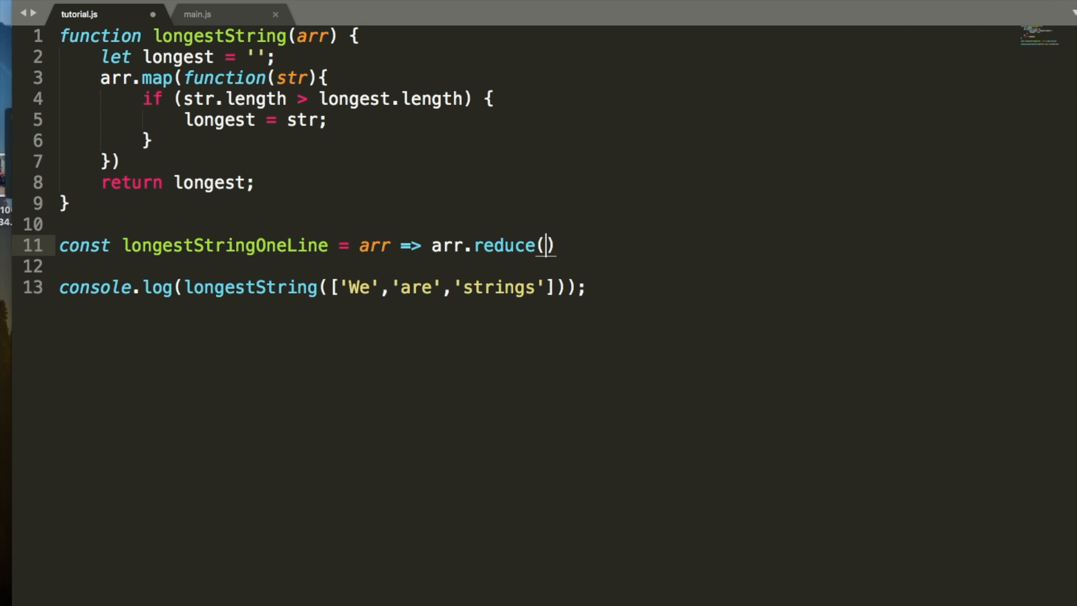
type("(bas")
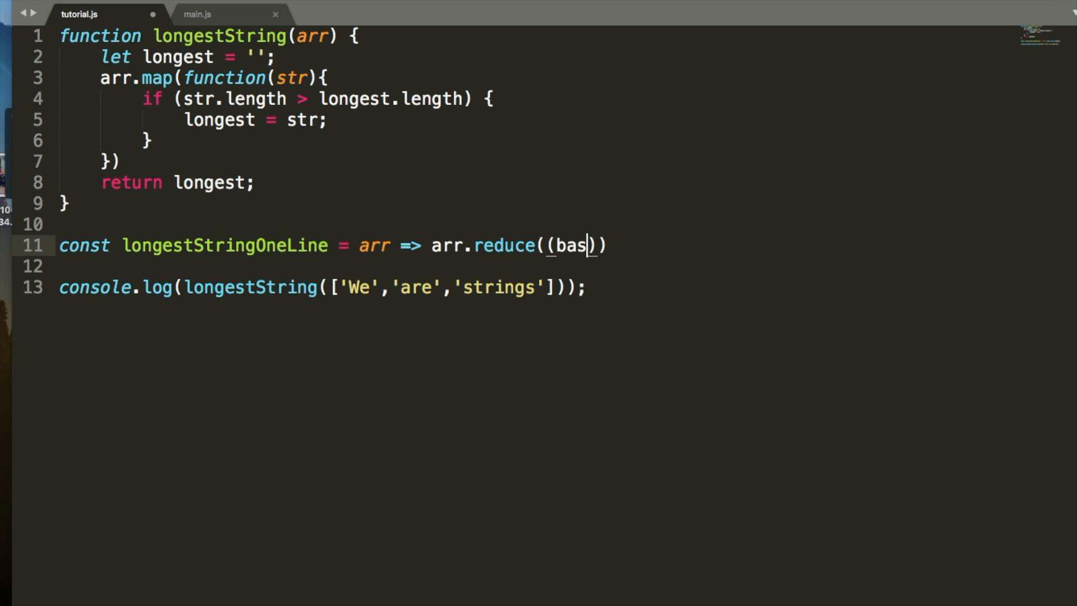
type("e,")
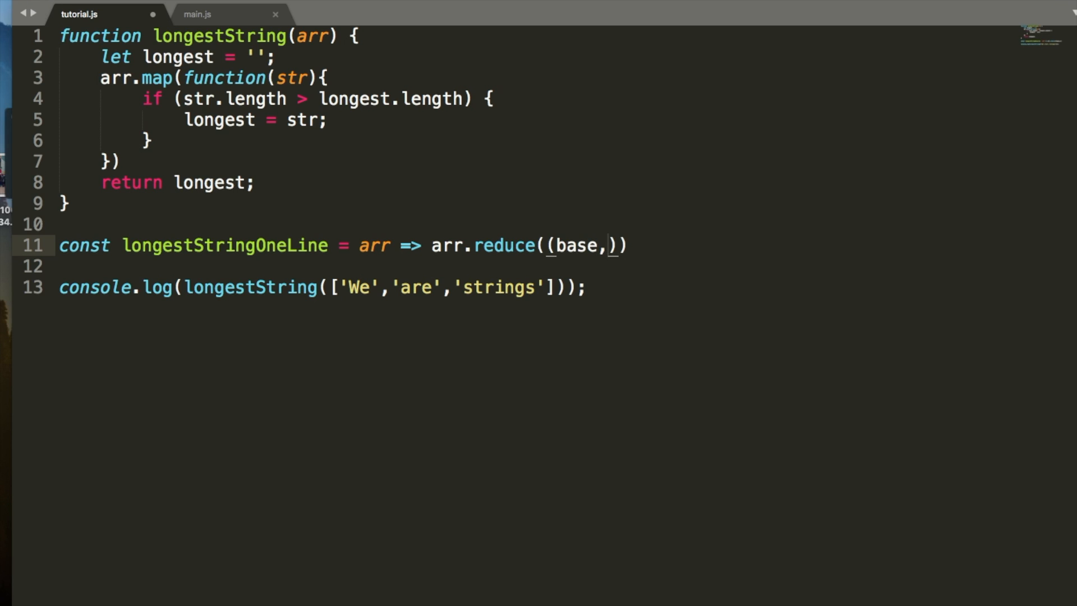
type("element)")
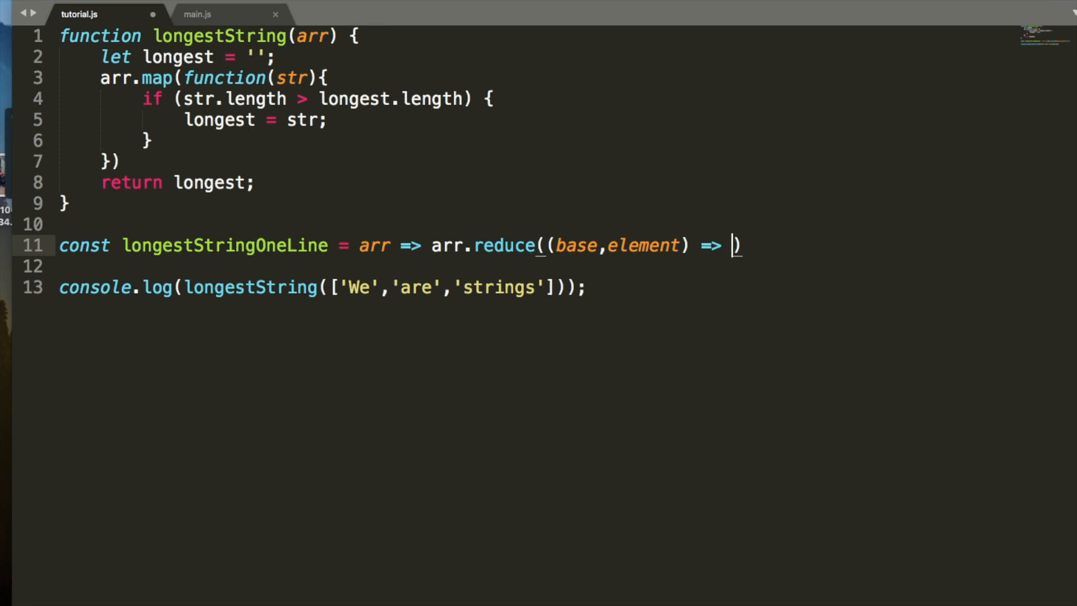
type("//")
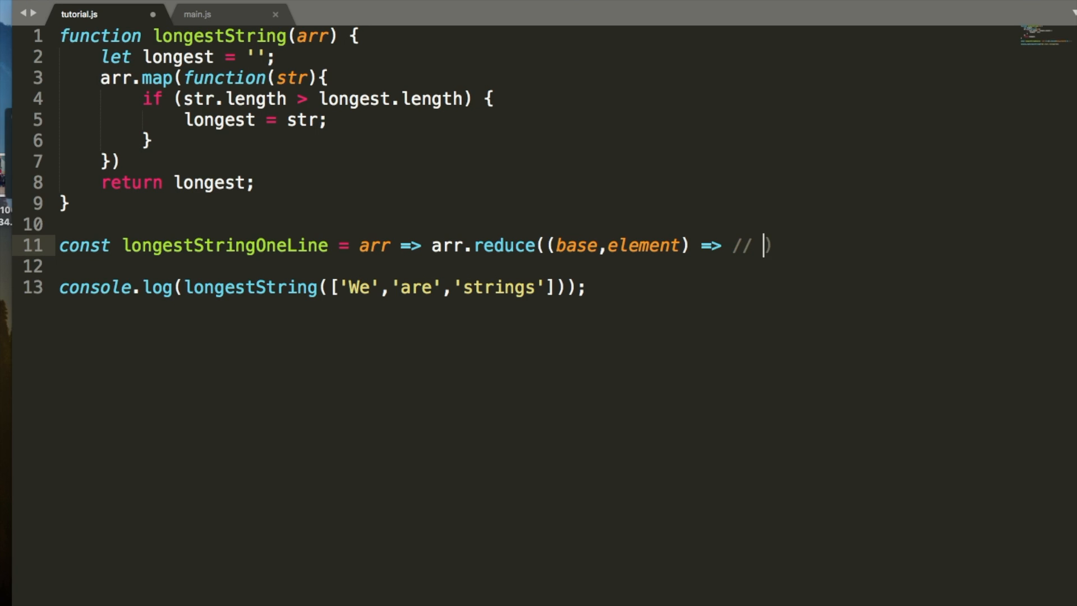
key("Backspace")
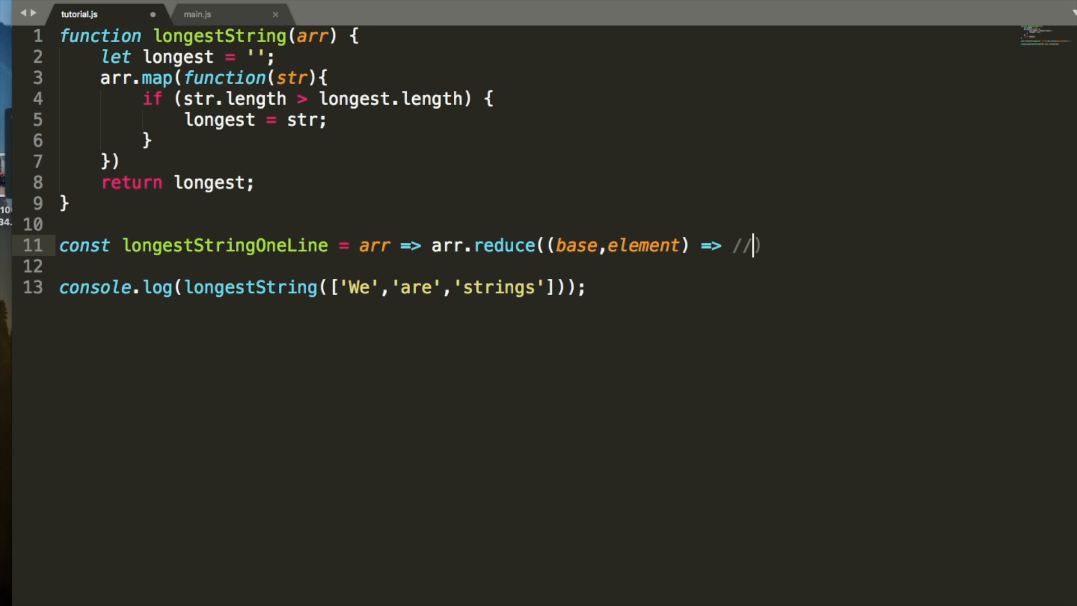
key("Backspace")
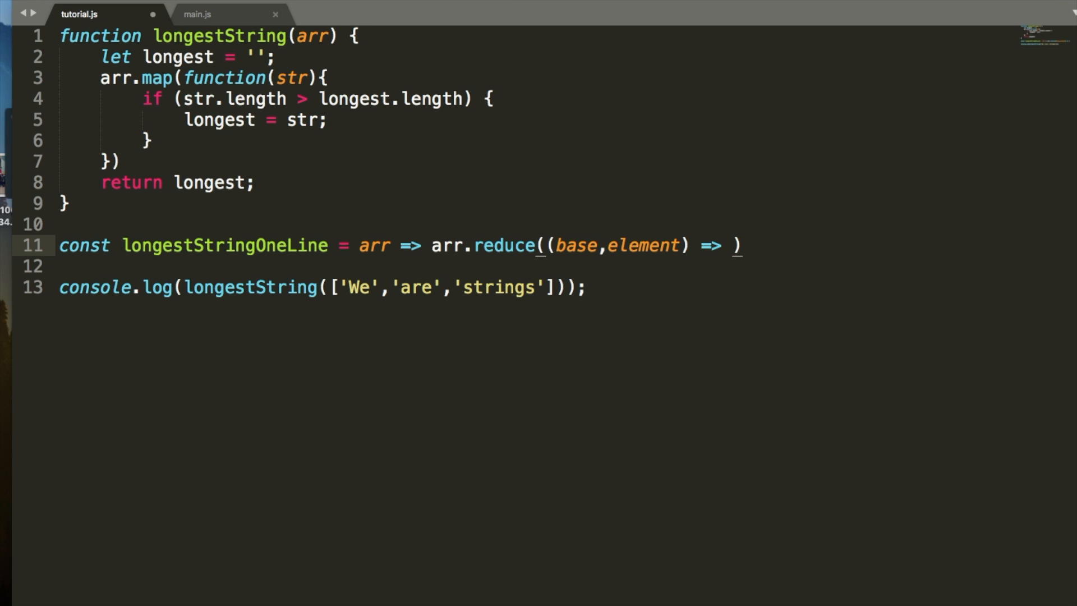
Return element.length > base.length ? element : base from the reduce callback, ending with a semicolon.
type("base.")
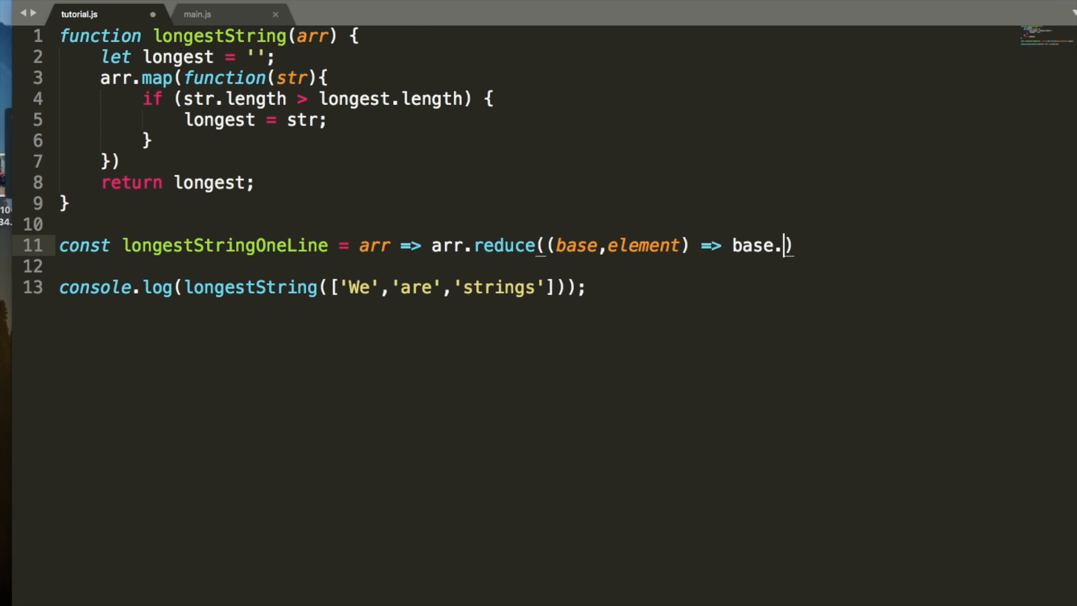
type("l")
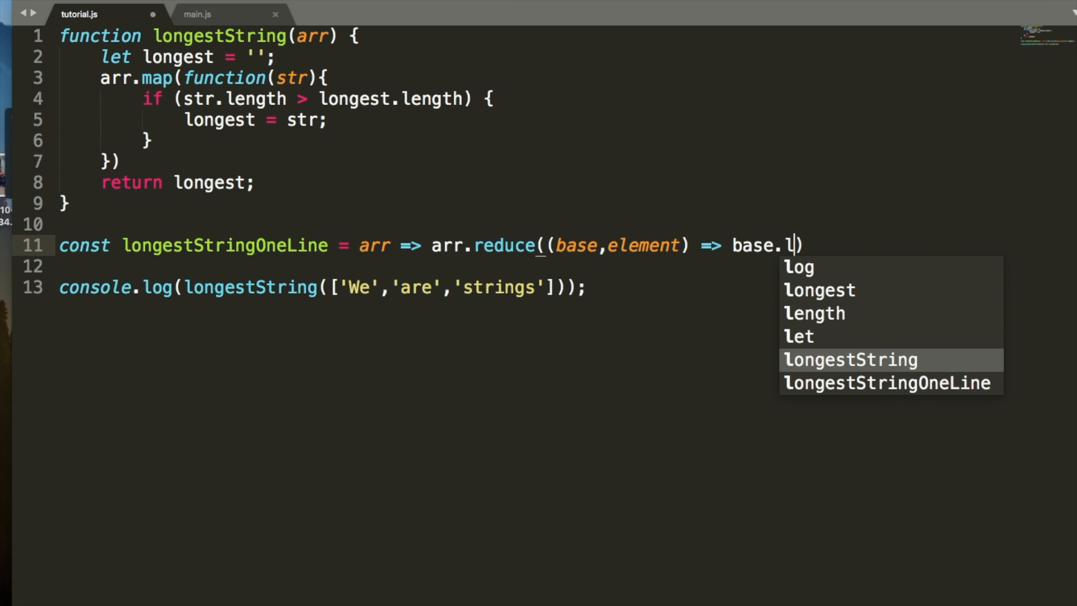
type("element")
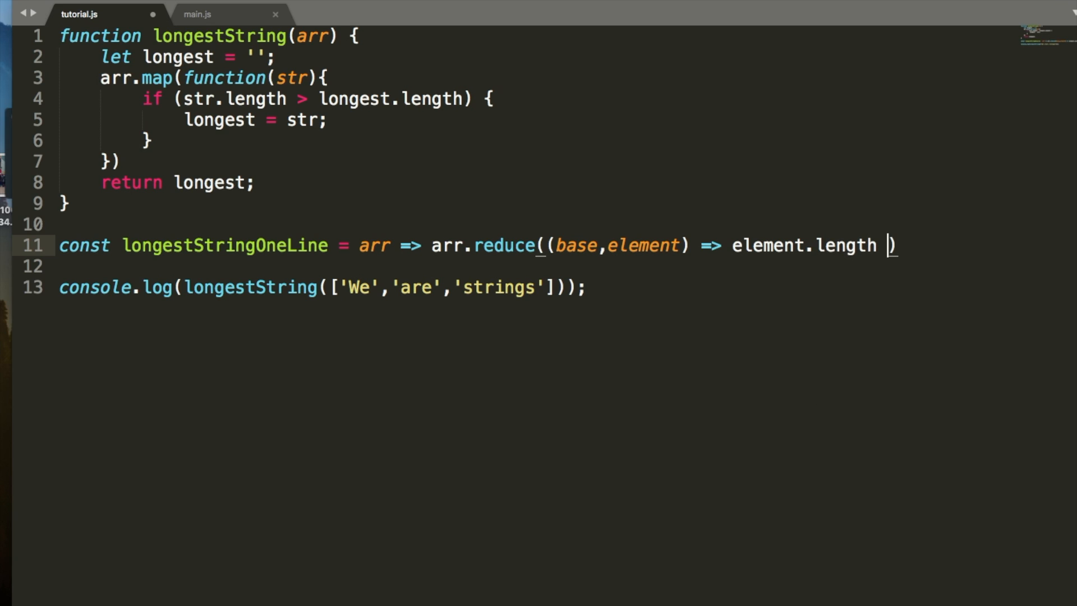
type("> base.length ? element")
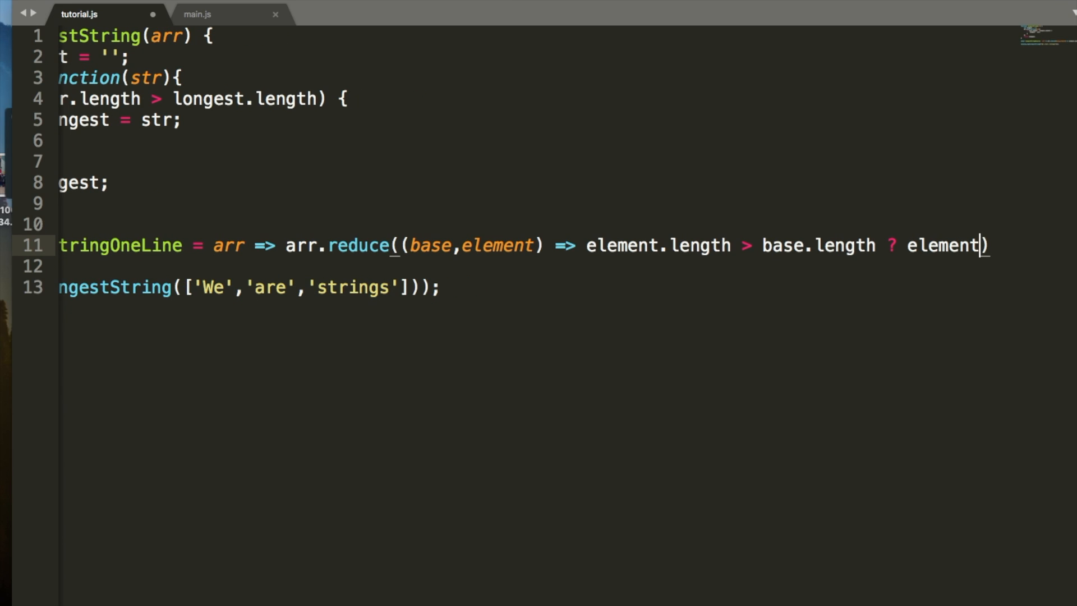
type(":")
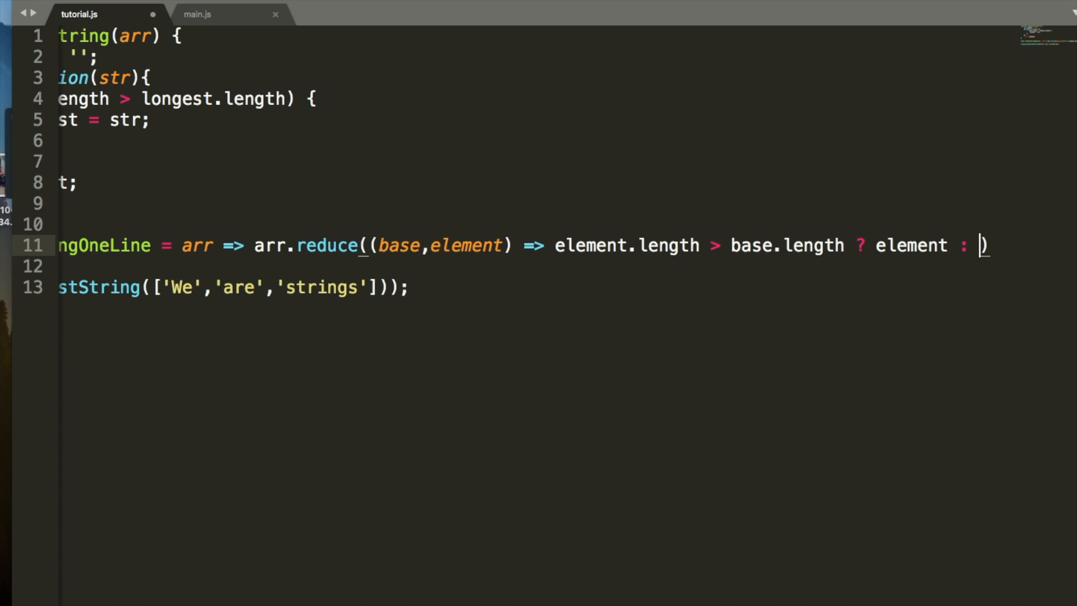
type("base")
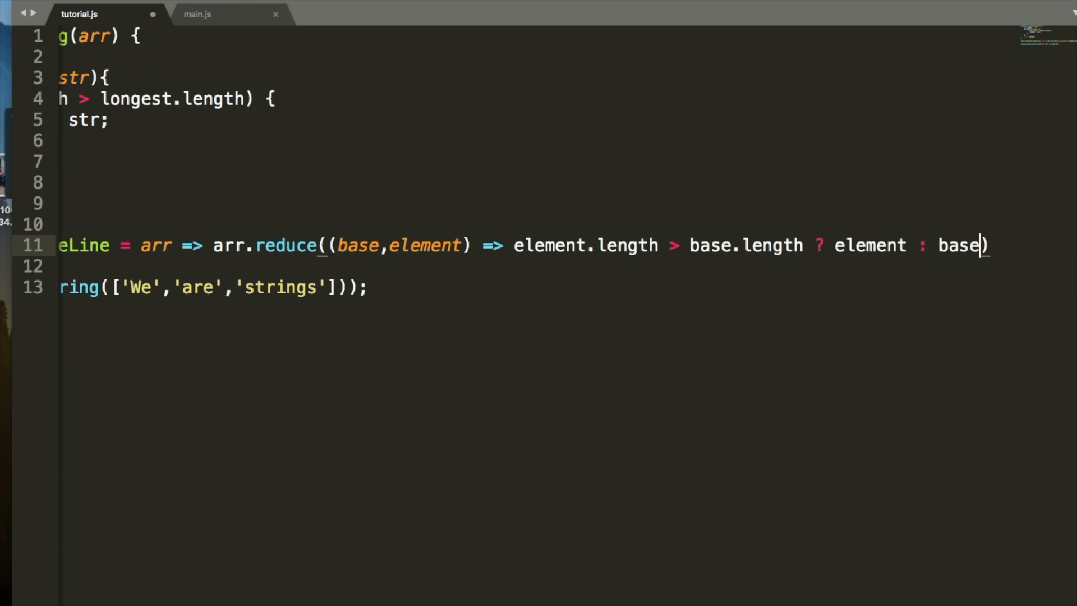
type(";")
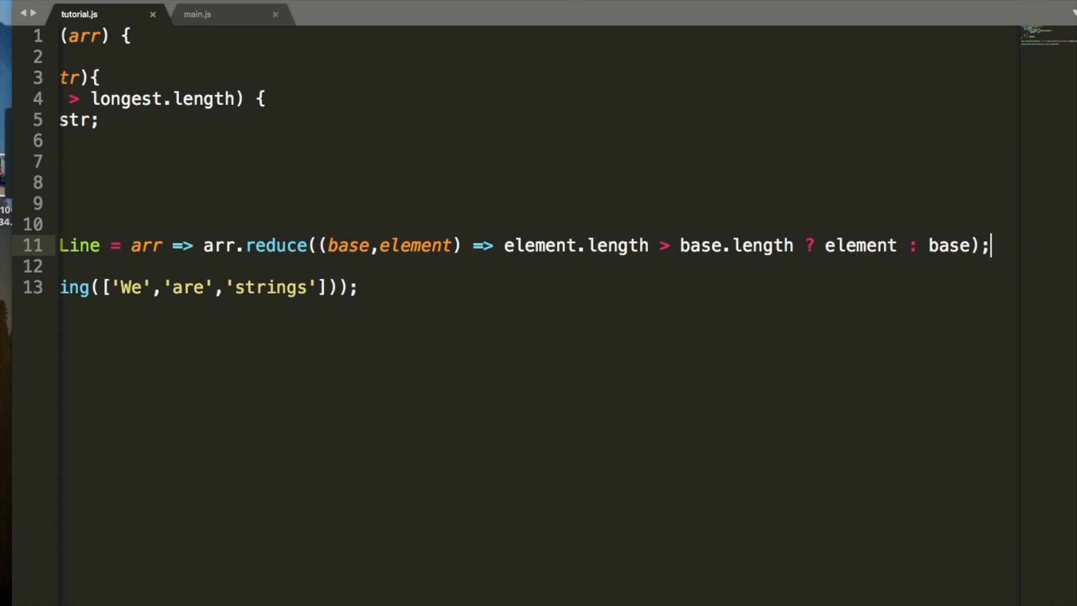
mouse_move(461, 244)
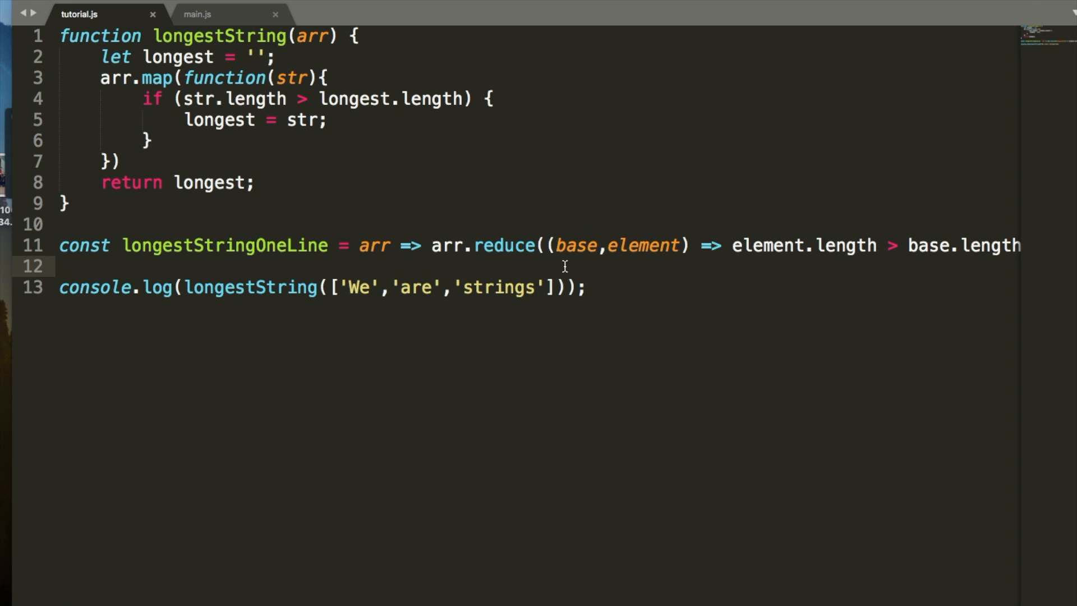
Scroll right along line 11 to review the finished one-line reduce ternary.
scroll("right", 3)
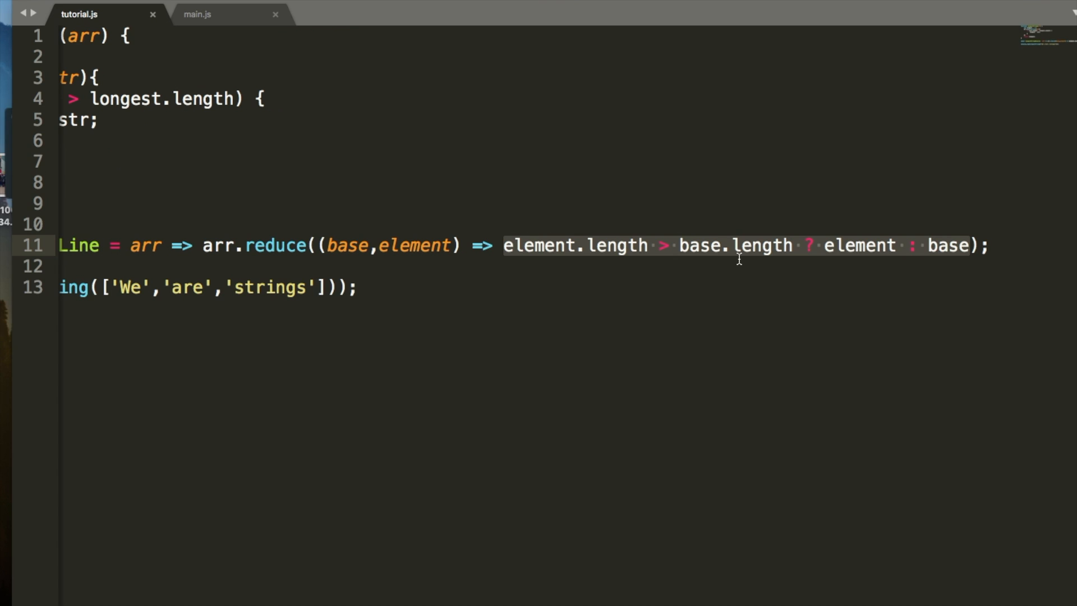
mouse_move(671, 278)
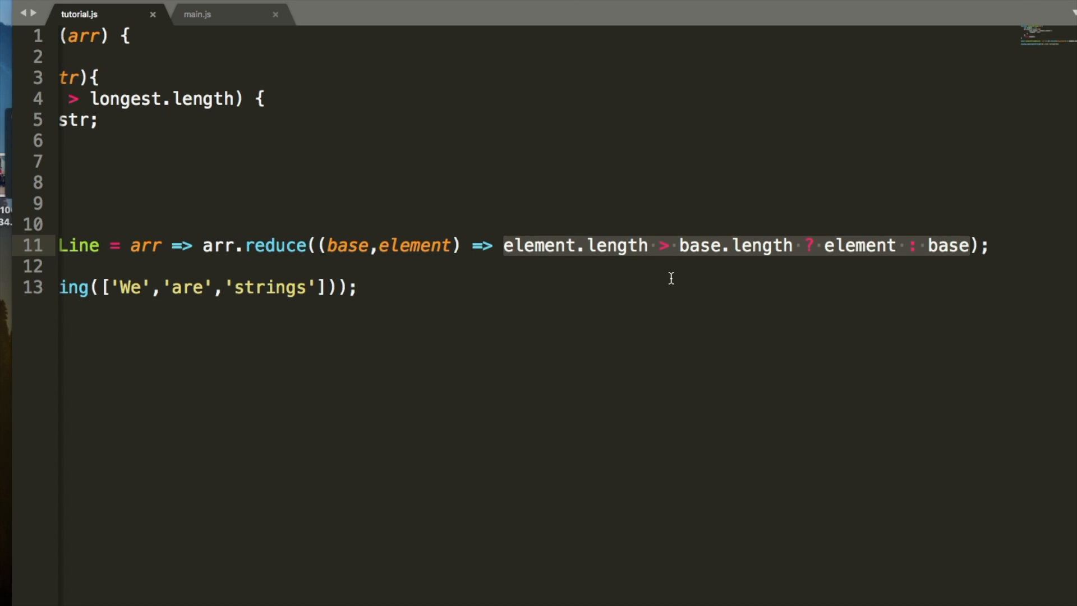
mouse_move(300, 297)
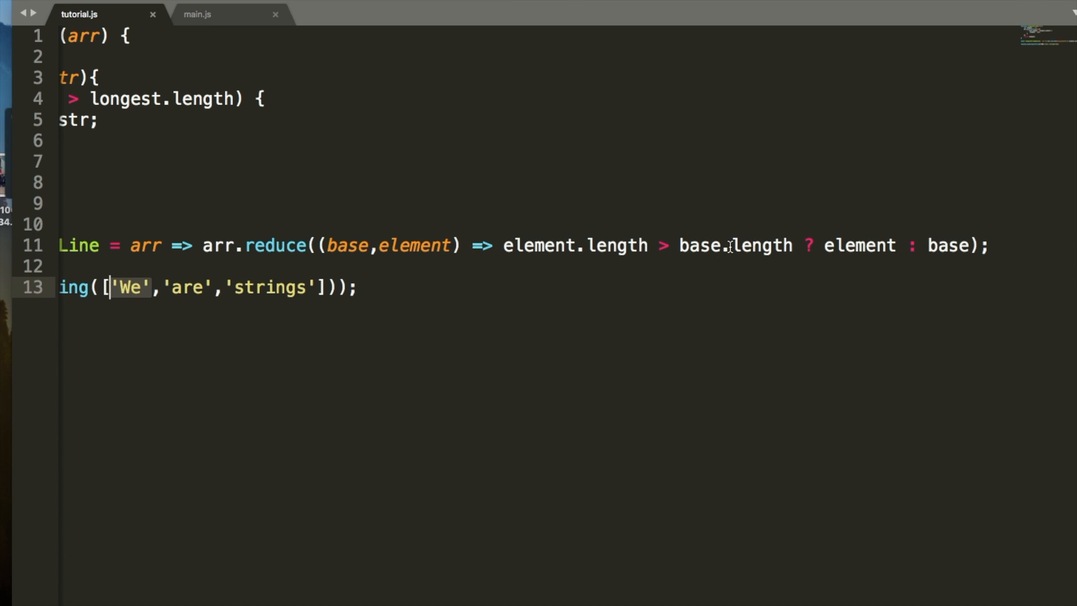
mouse_move(336, 268)
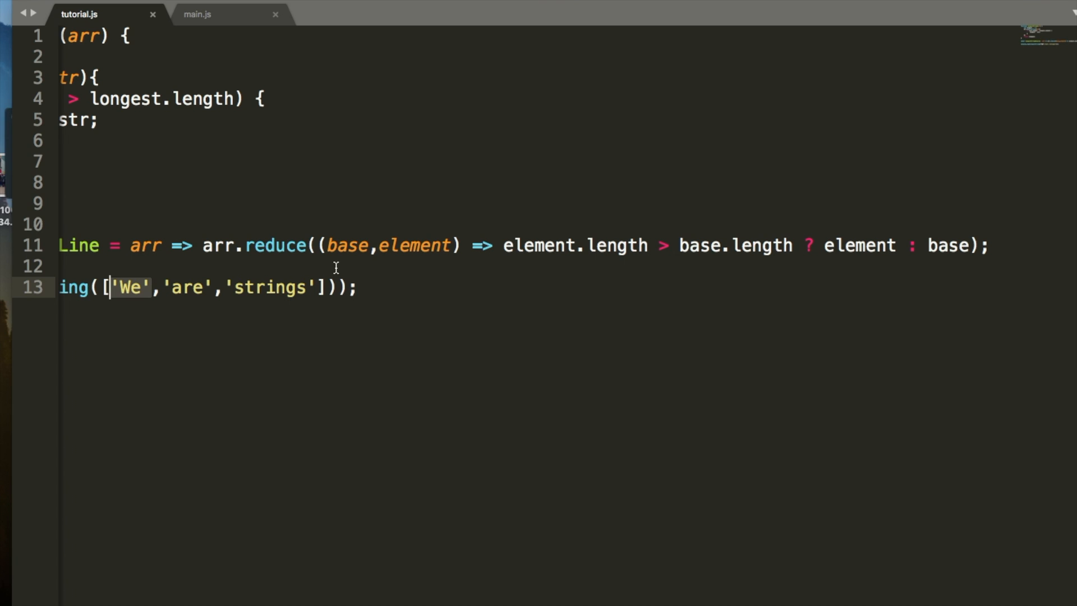
mouse_move(551, 243)
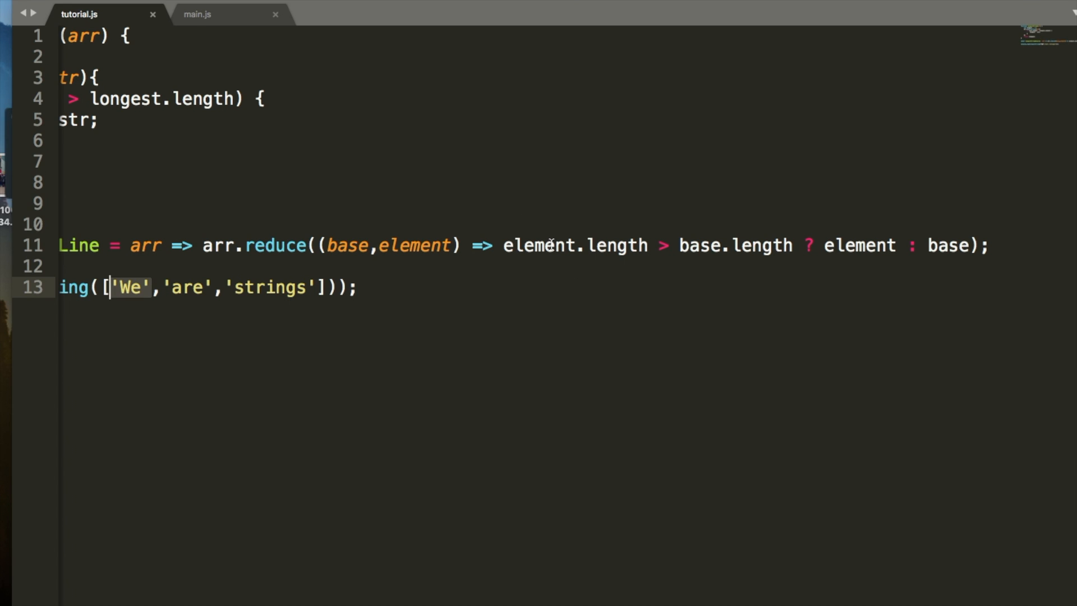
mouse_move(892, 251)
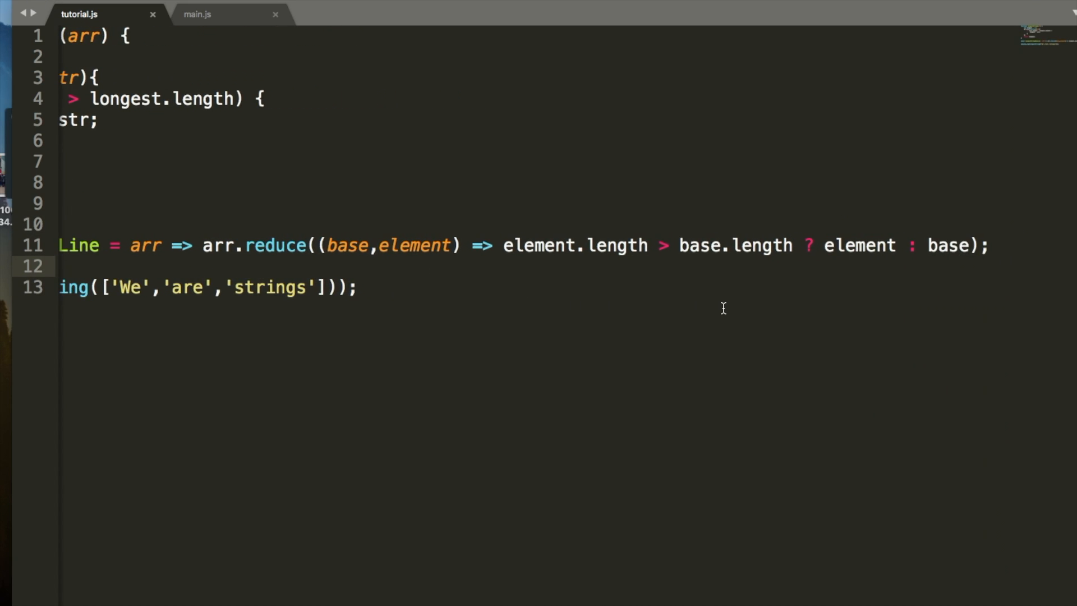
mouse_move(597, 245)
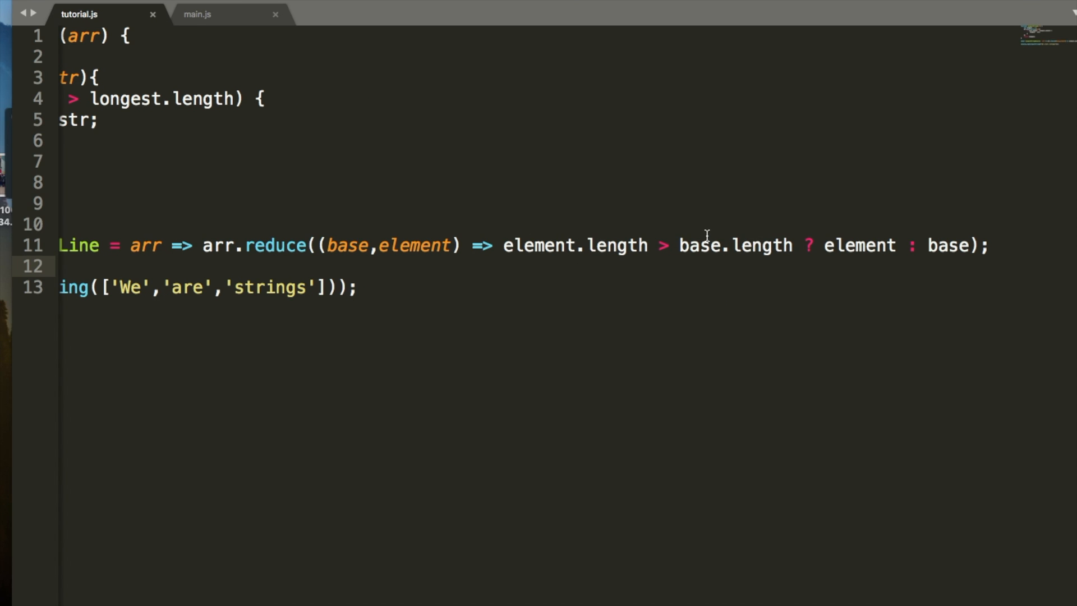
mouse_move(678, 251)
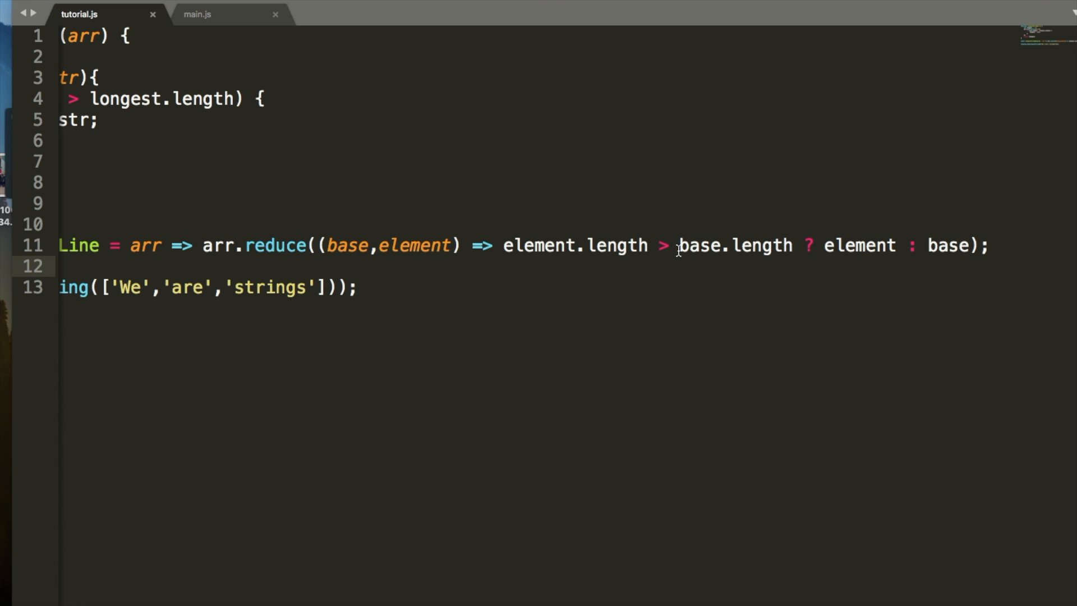
mouse_move(882, 272)
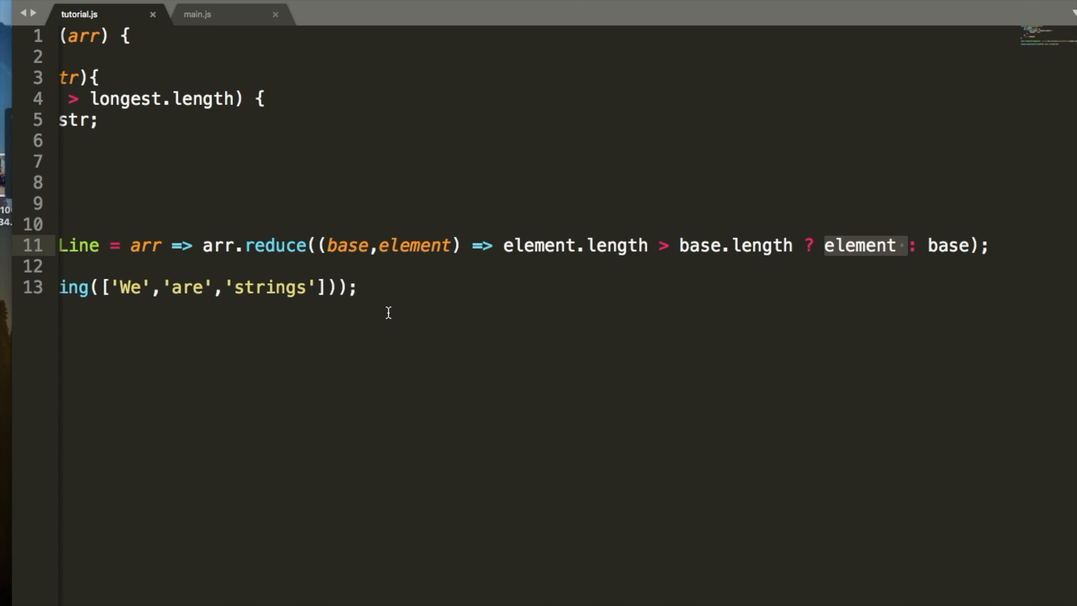
mouse_move(609, 262)
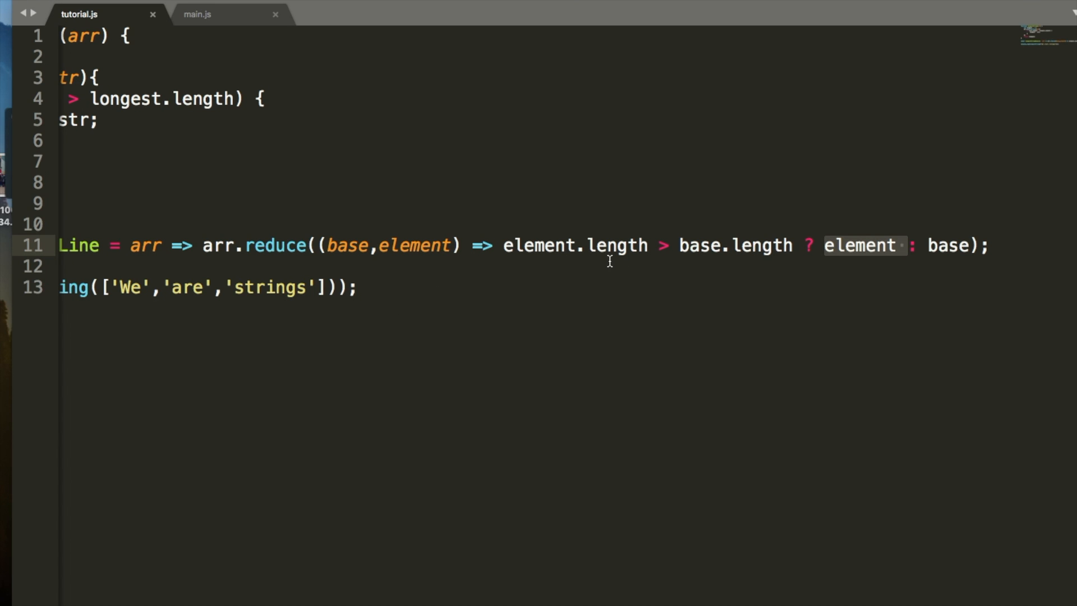
mouse_move(850, 257)
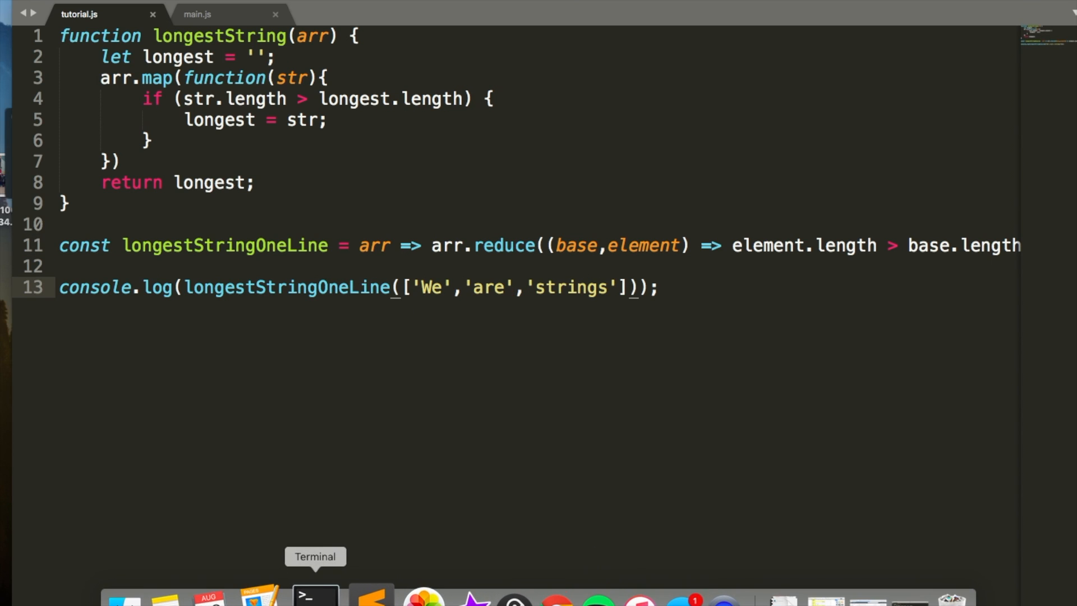
Add 'duh' as a fourth string to the test array and bring Terminal forward.
left_click(315, 594)
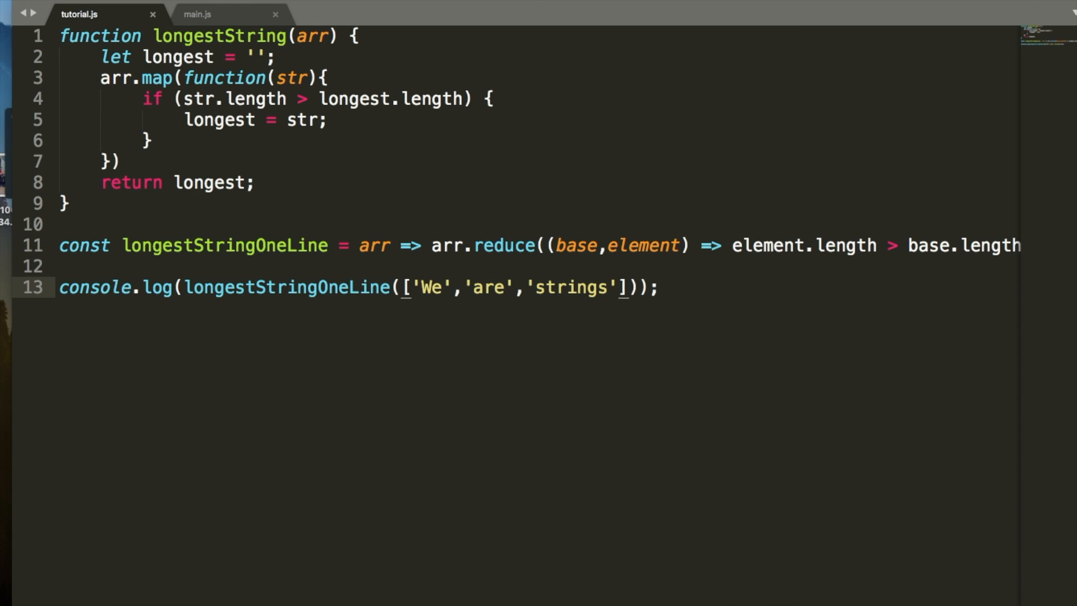
type(",'")
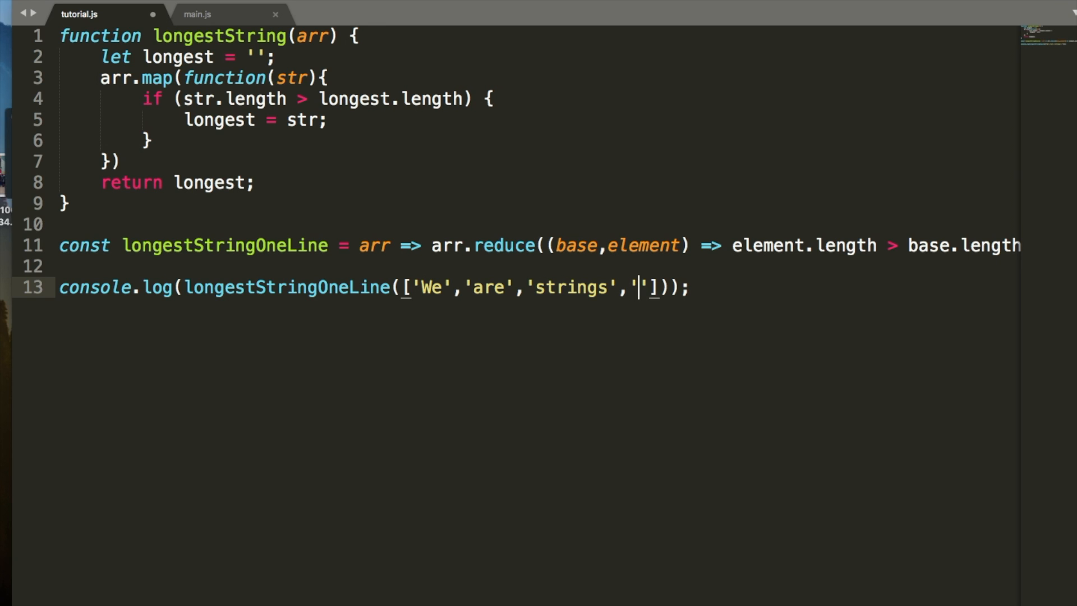
type("duh")
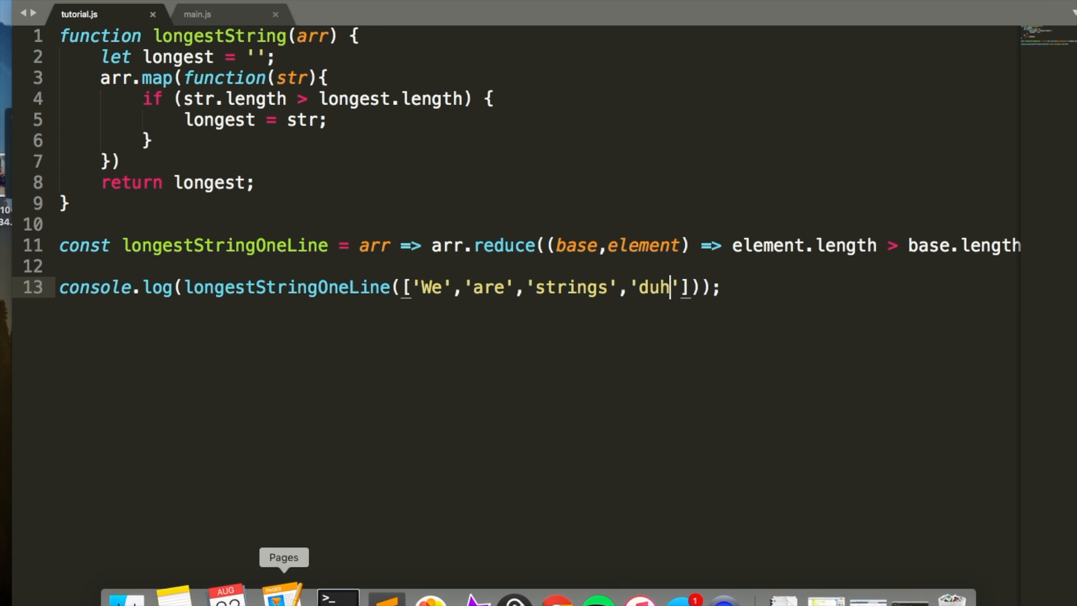
left_click(317, 595)
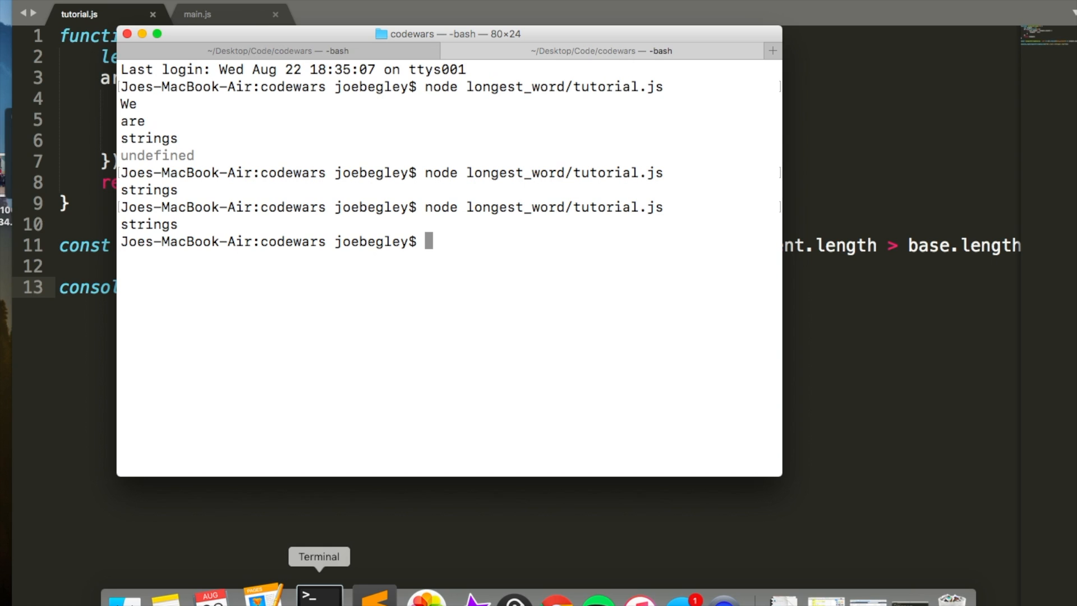
Rerun node longest_word/tutorial.js to test the four-string version.
key("Return")
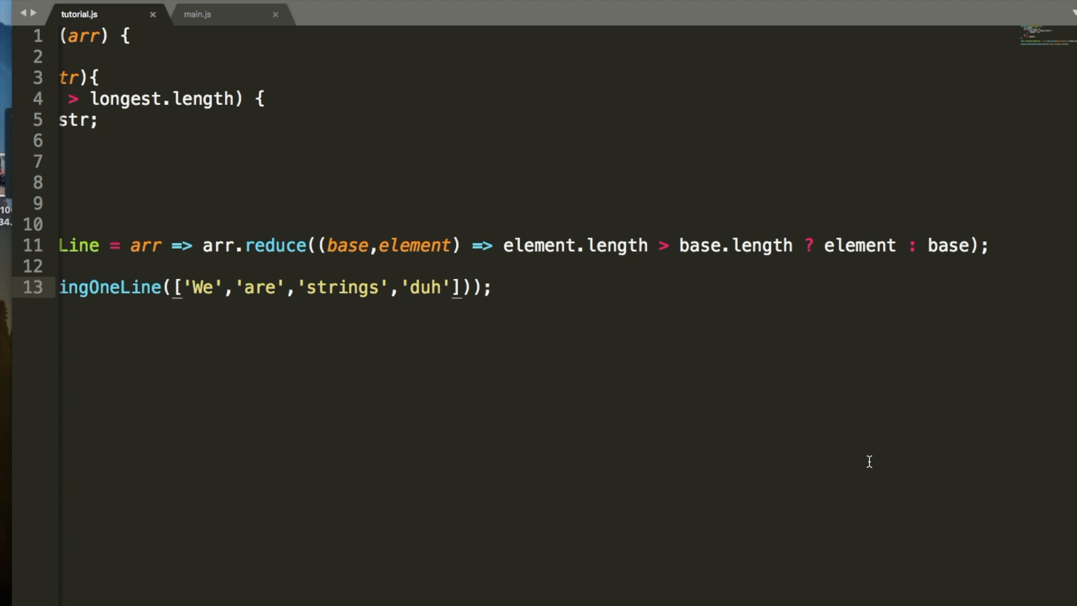
mouse_move(441, 253)
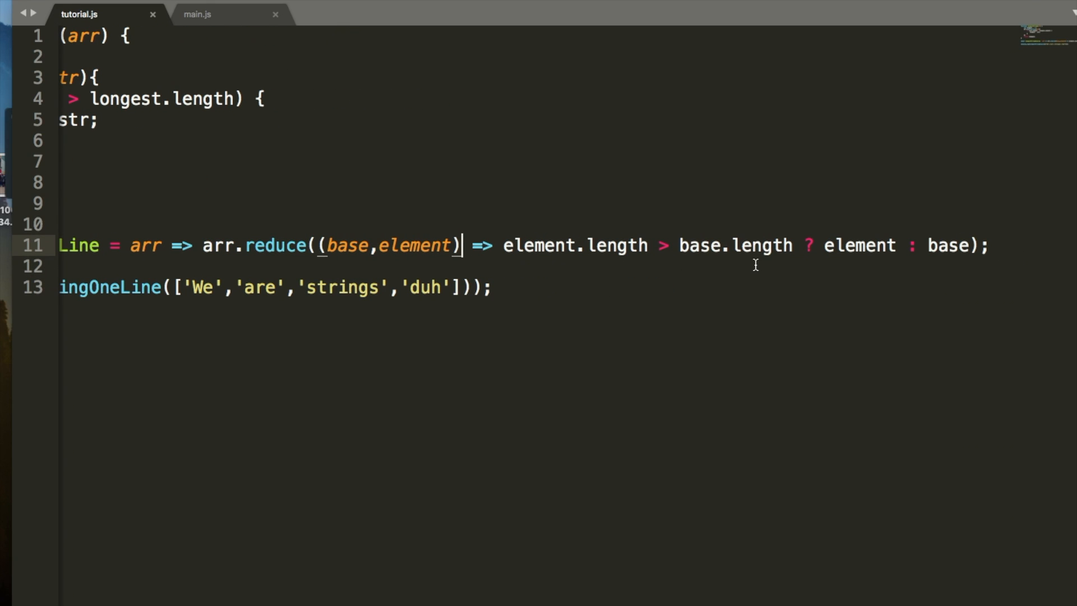
mouse_move(352, 263)
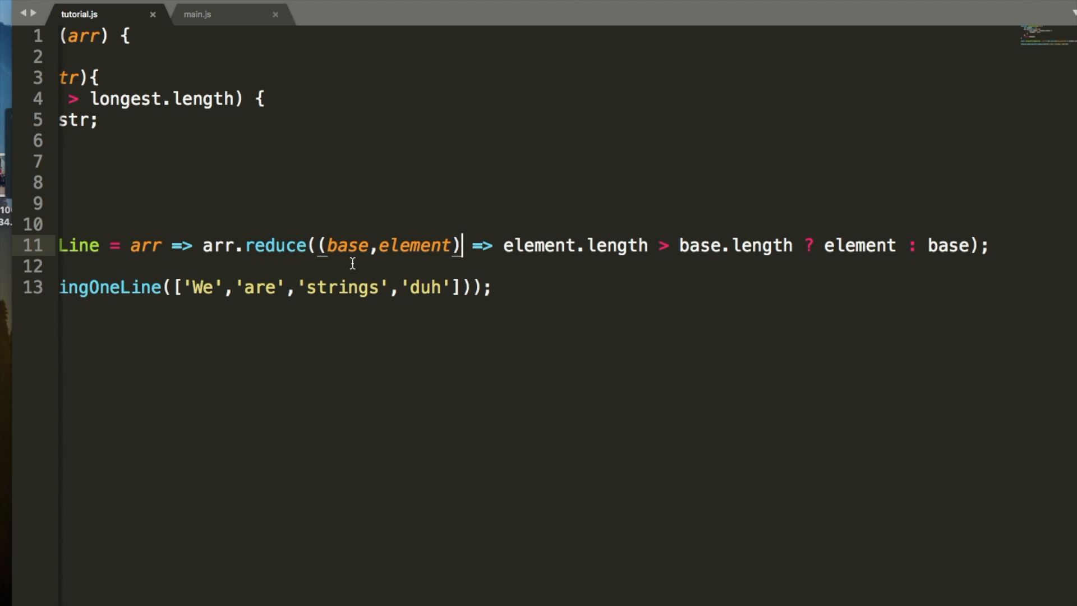
mouse_move(358, 260)
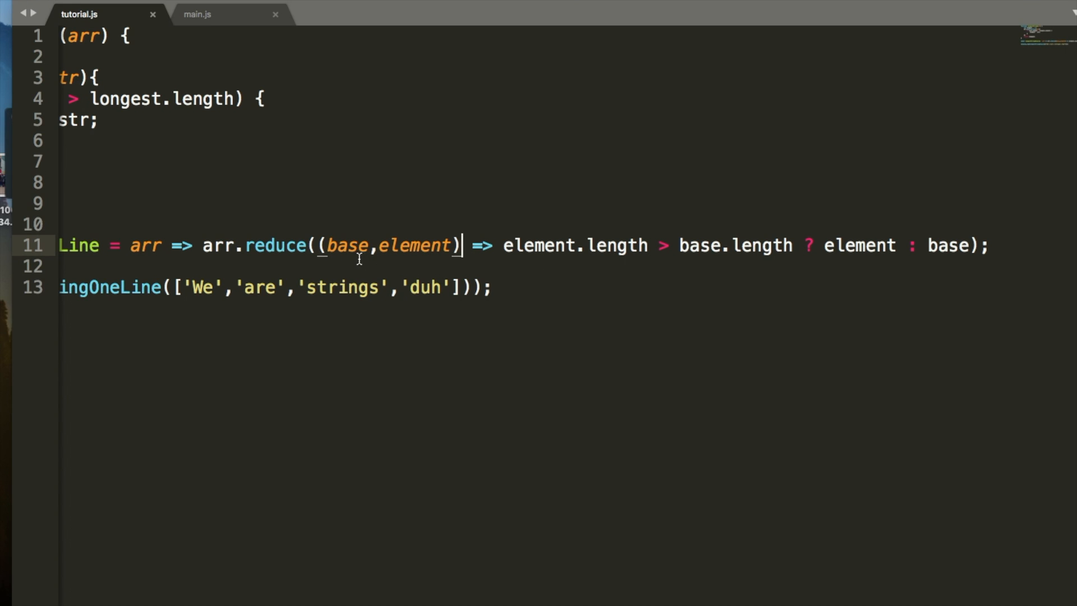
mouse_move(181, 253)
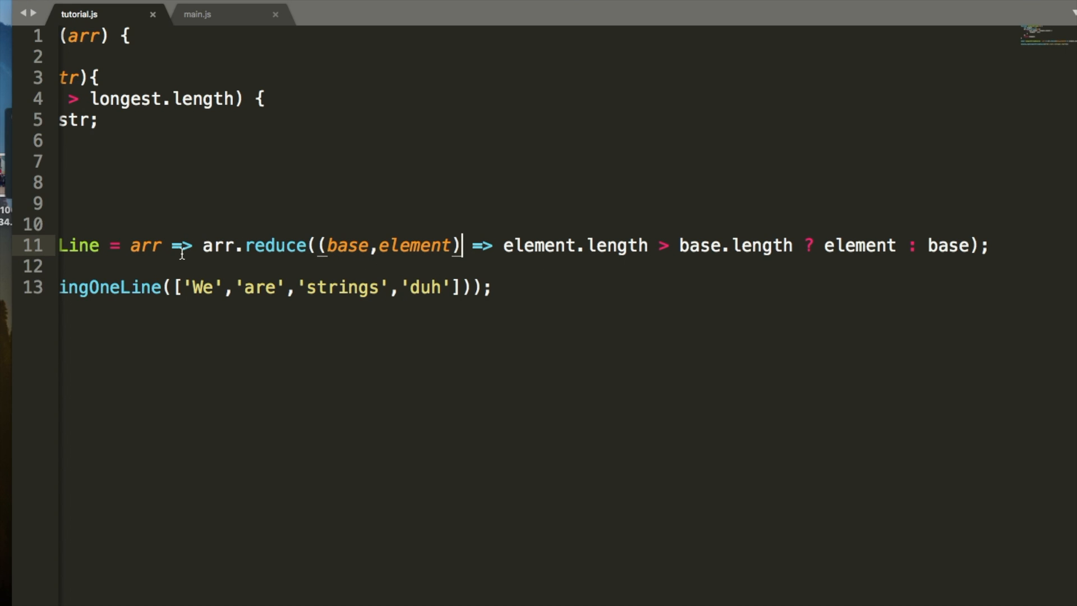
Add an opening parenthesis before arr in the longestStringOneLine arrow function.
type("(")
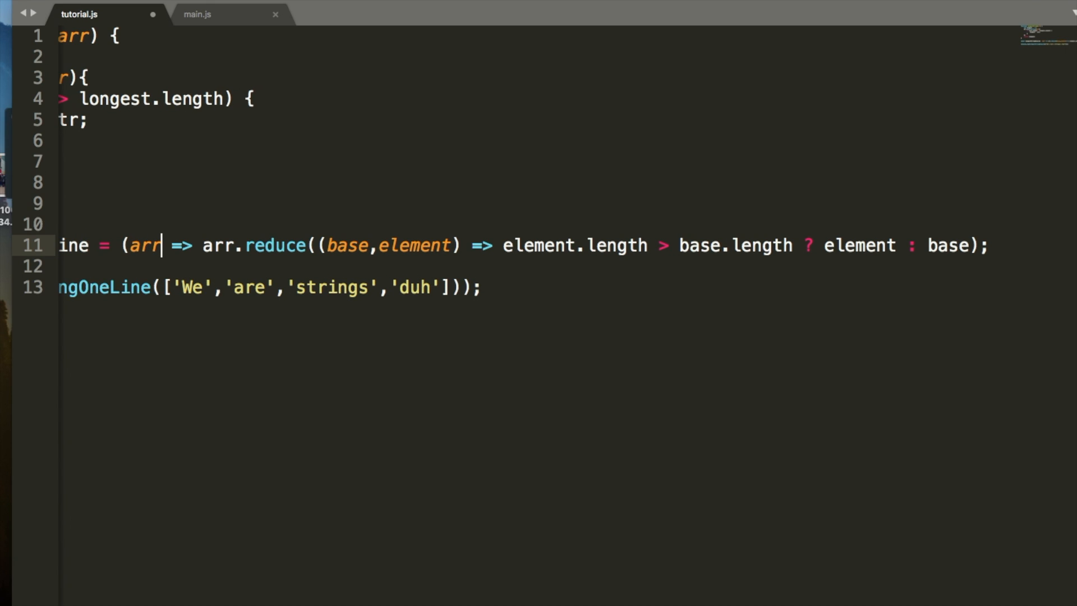
Change the parameters to (arr, base = ''), replacing the 0 default with an empty string.
type(", base = 0")
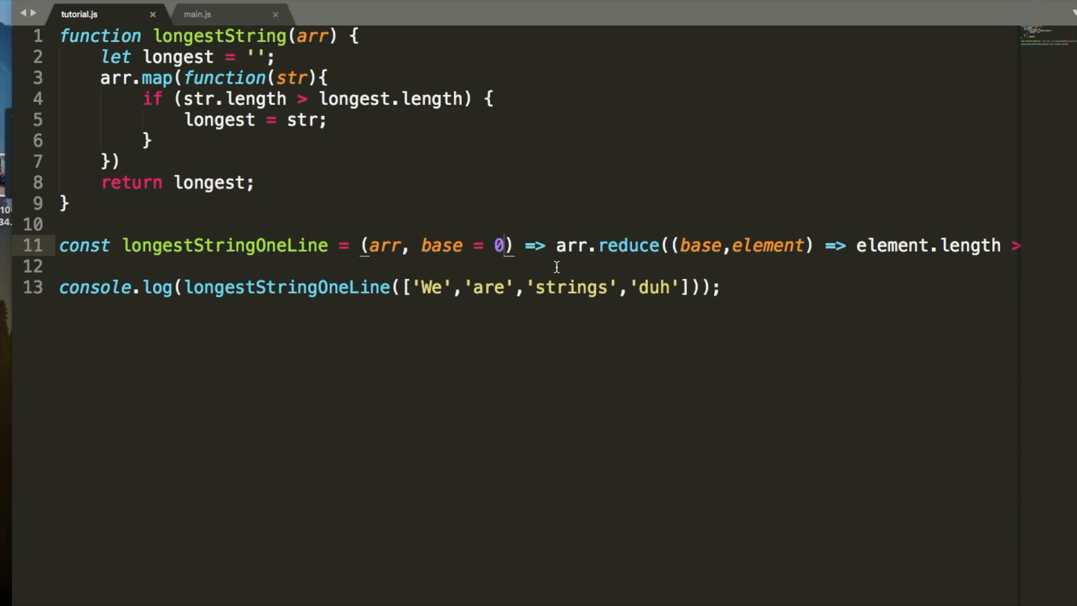
scroll("right", 3)
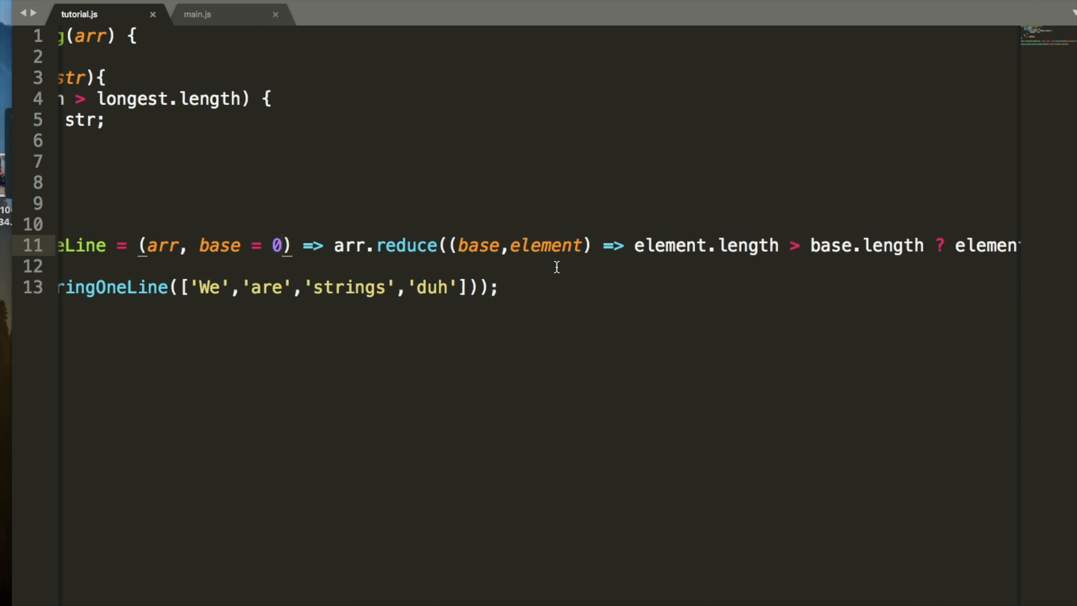
key("Backspace")
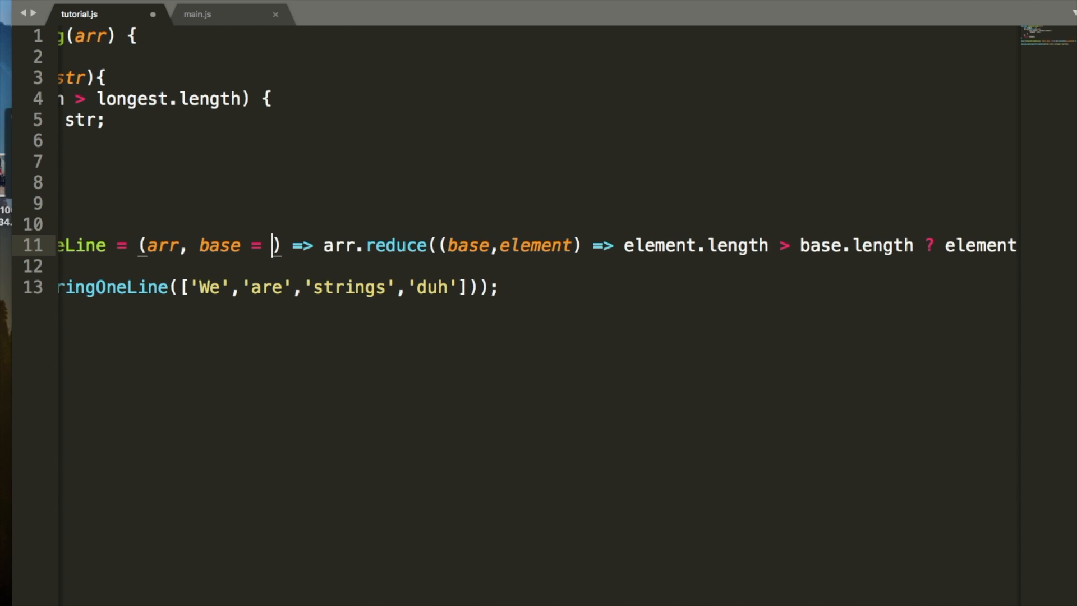
type("''")
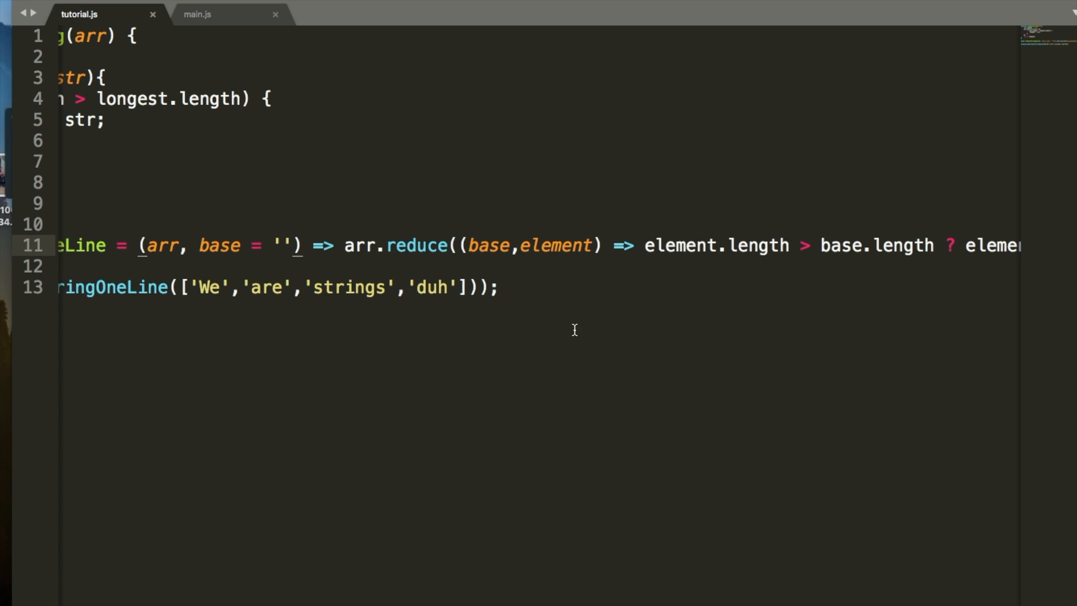
mouse_move(215, 278)
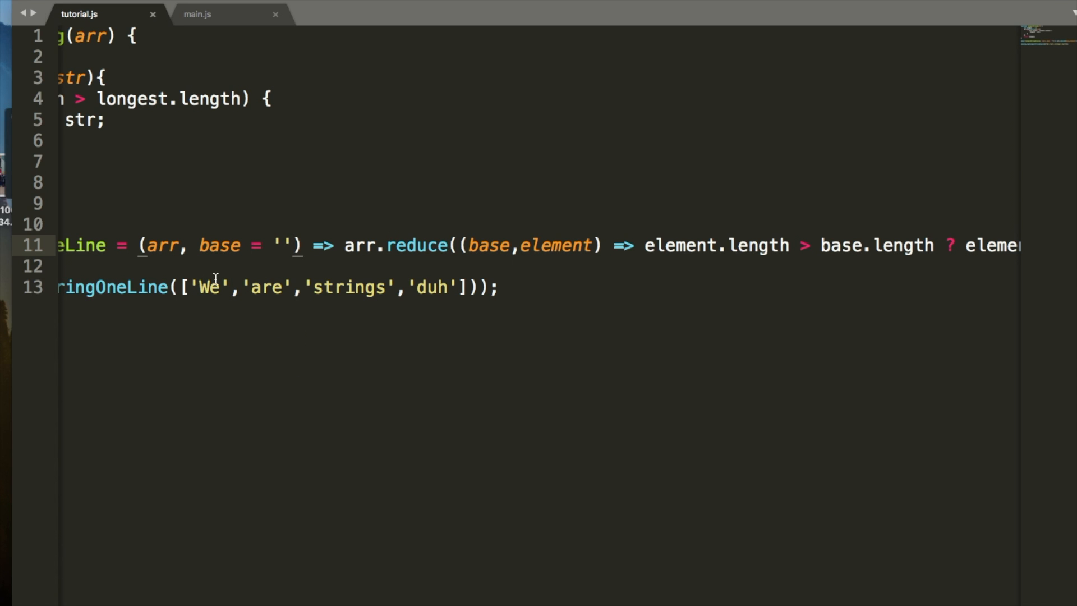
mouse_move(572, 251)
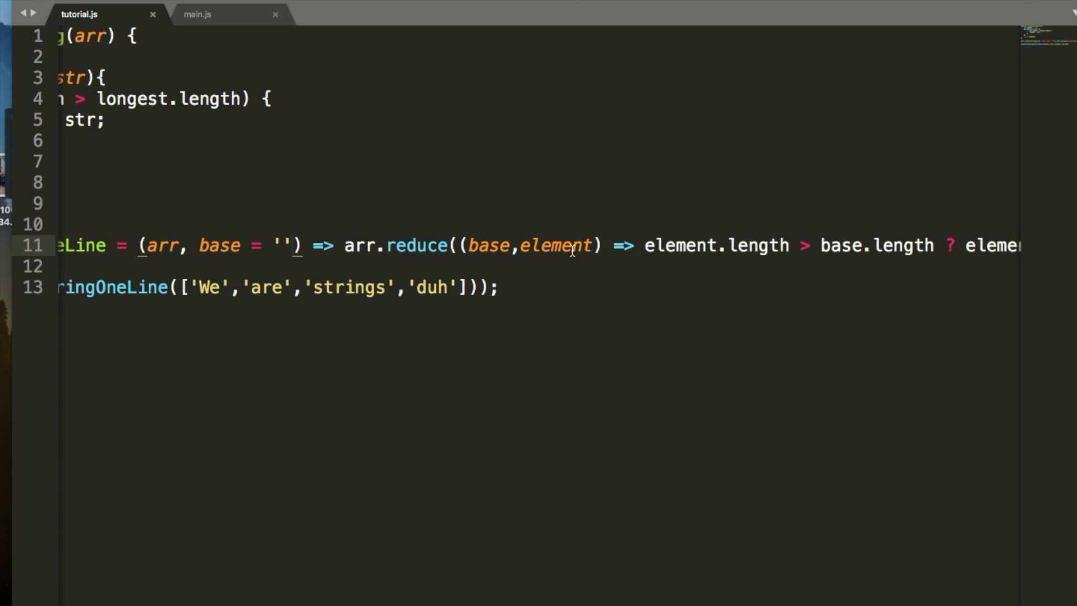
mouse_move(580, 330)
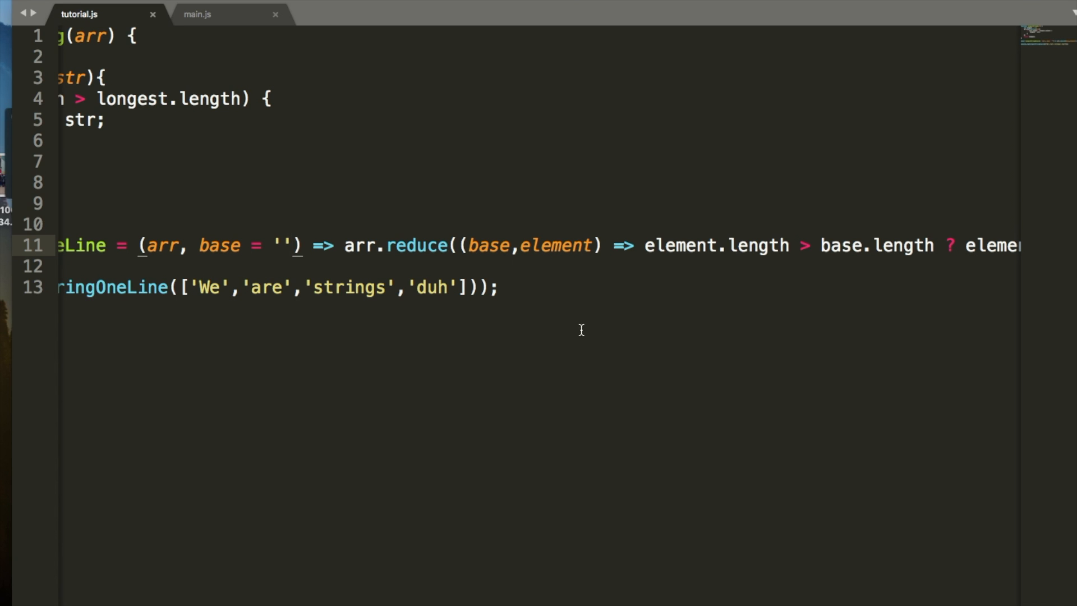
mouse_move(433, 367)
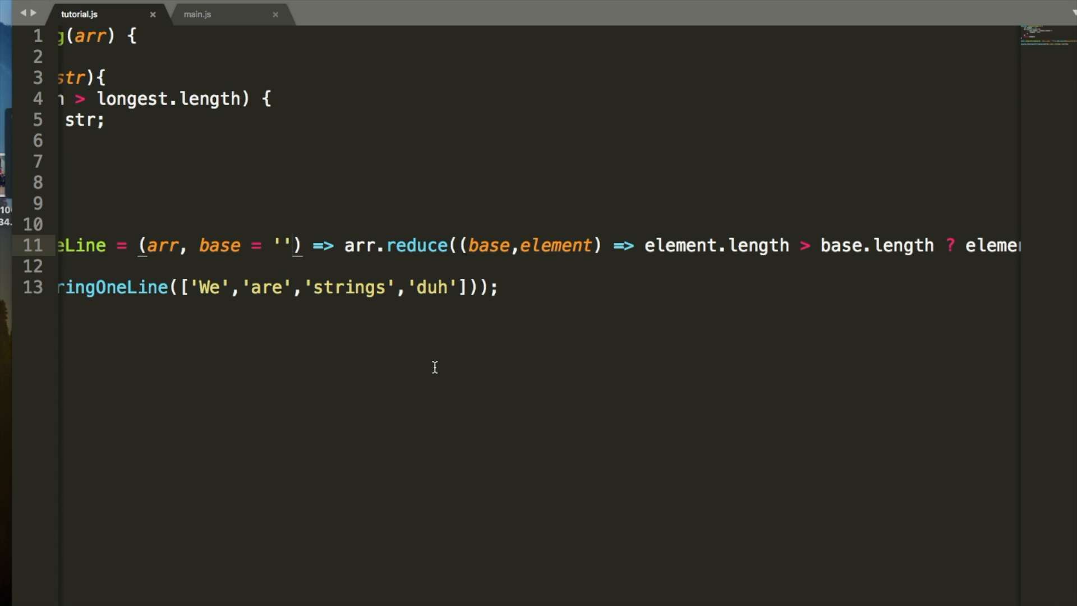
mouse_move(410, 266)
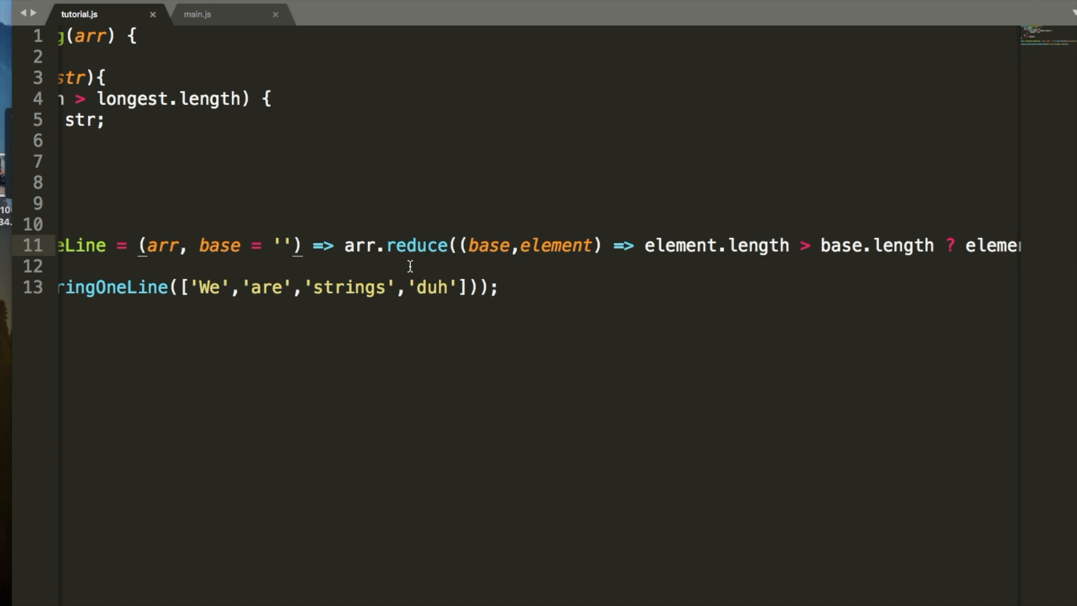
scroll("right", 3)
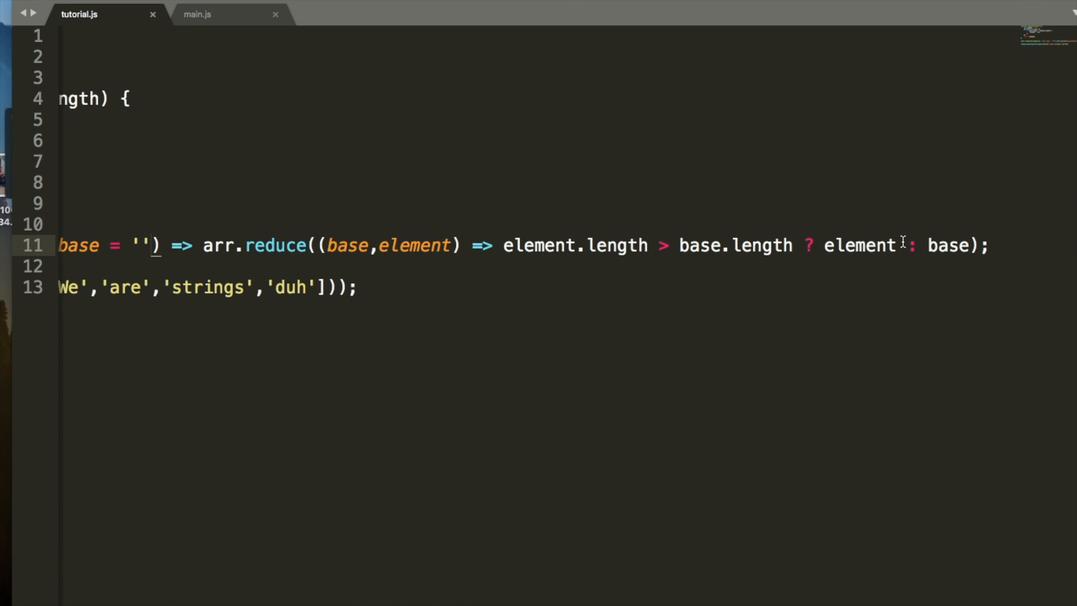
mouse_move(902, 245)
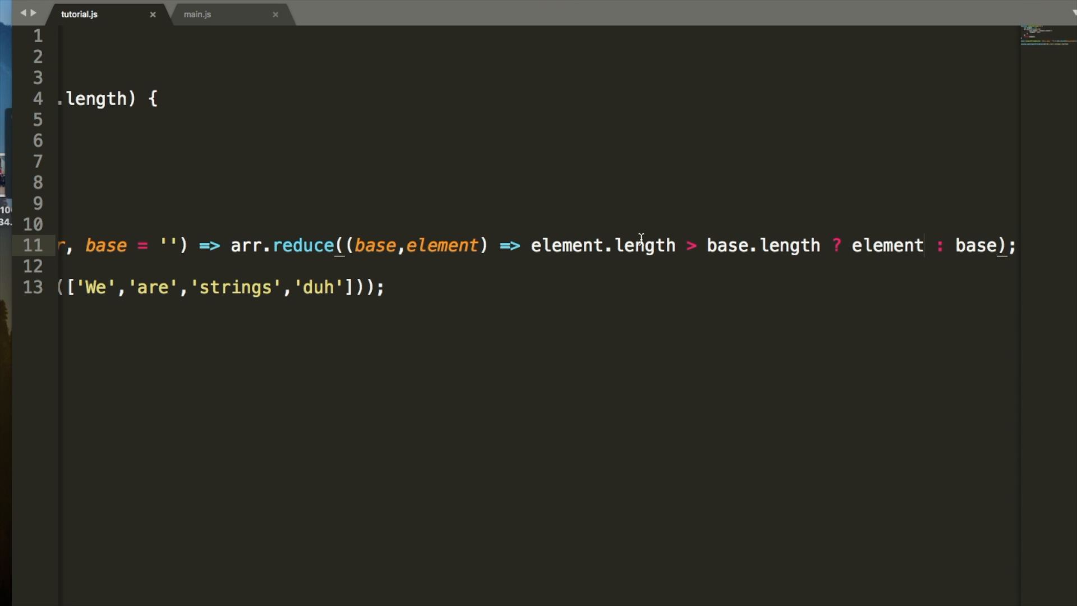
mouse_move(253, 283)
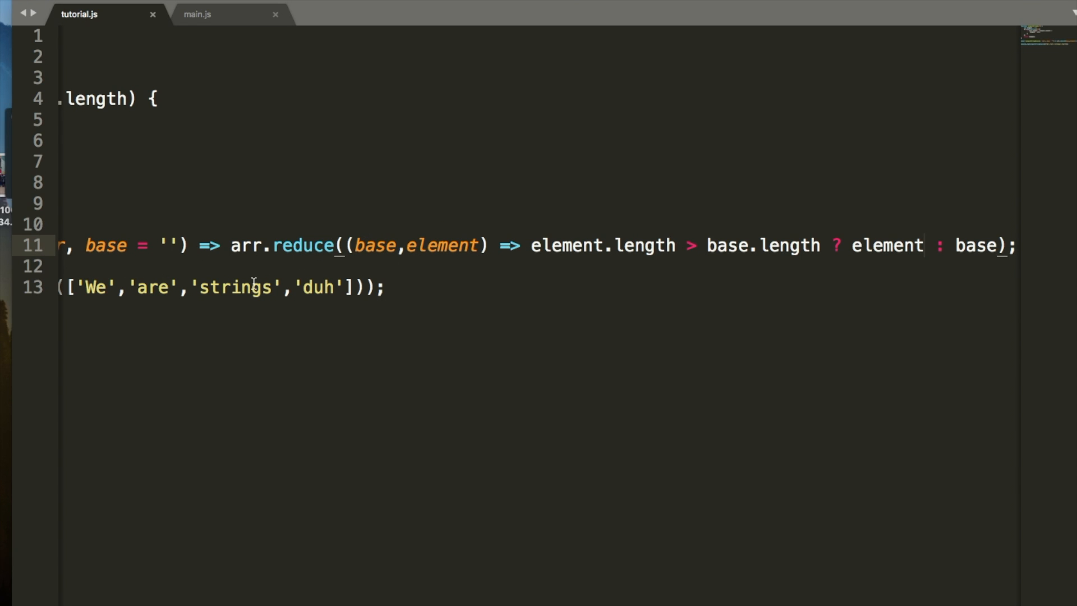
mouse_move(153, 303)
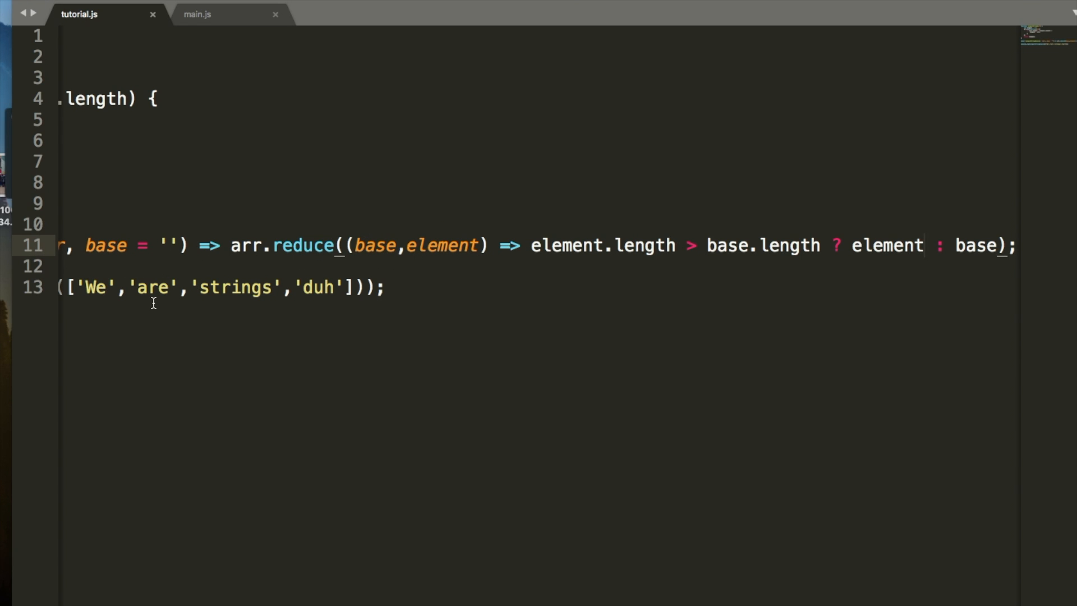
mouse_move(677, 238)
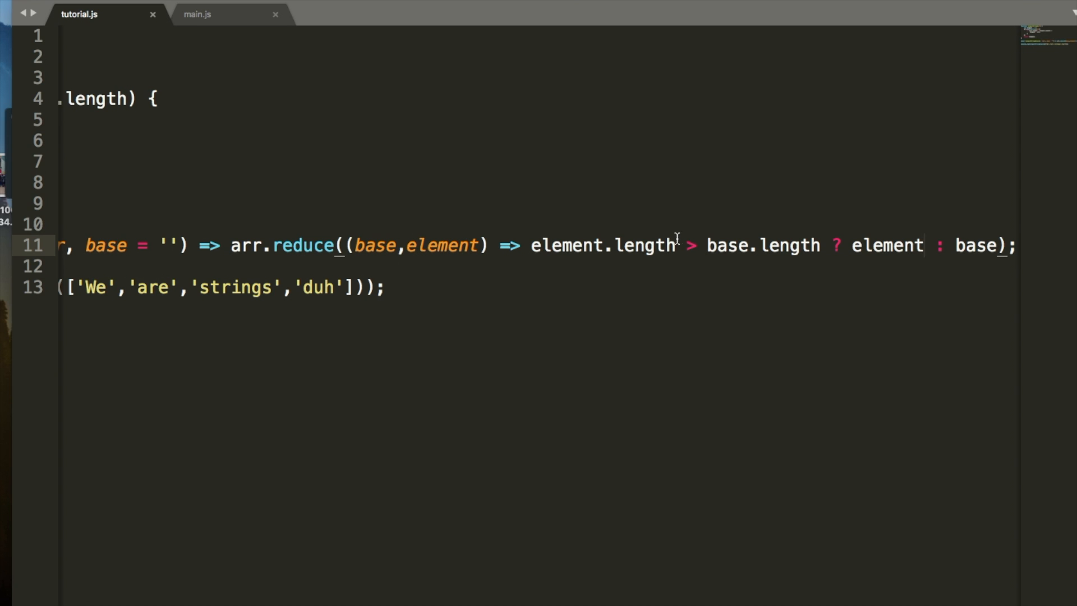
mouse_move(834, 245)
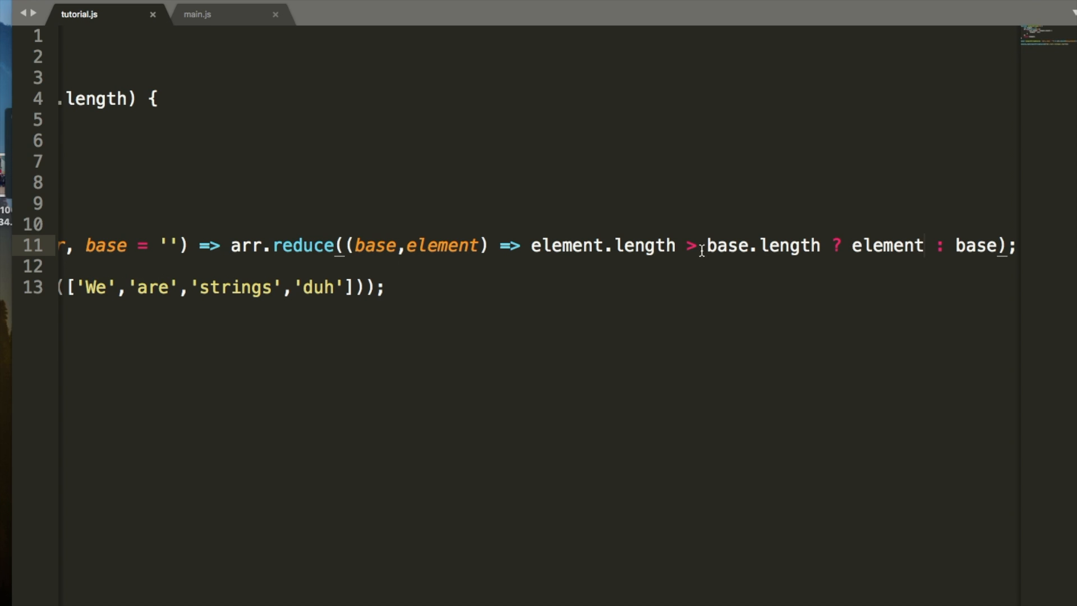
mouse_move(543, 299)
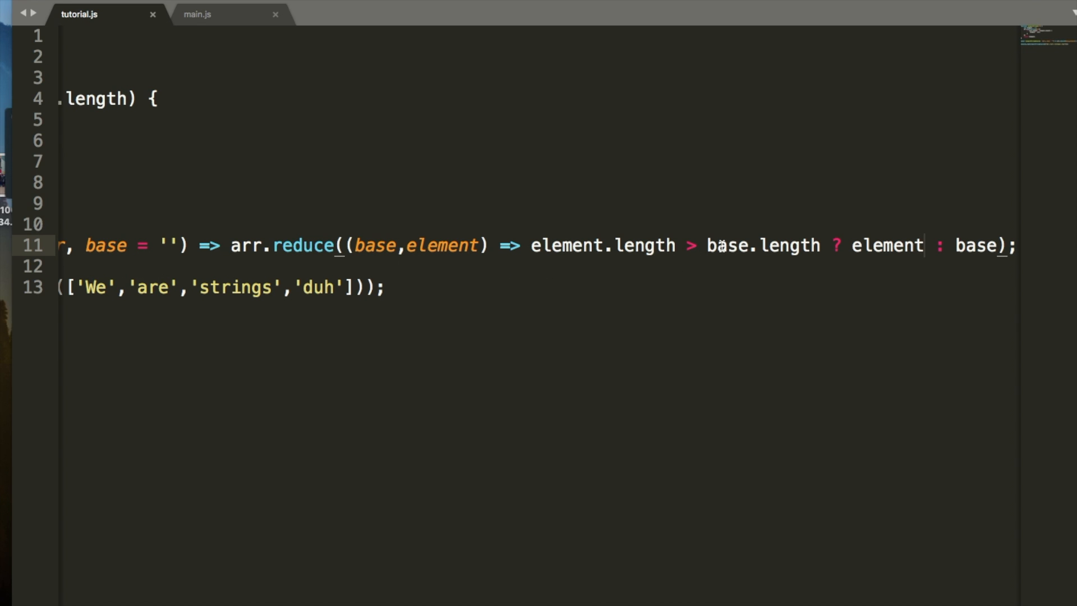
mouse_move(813, 232)
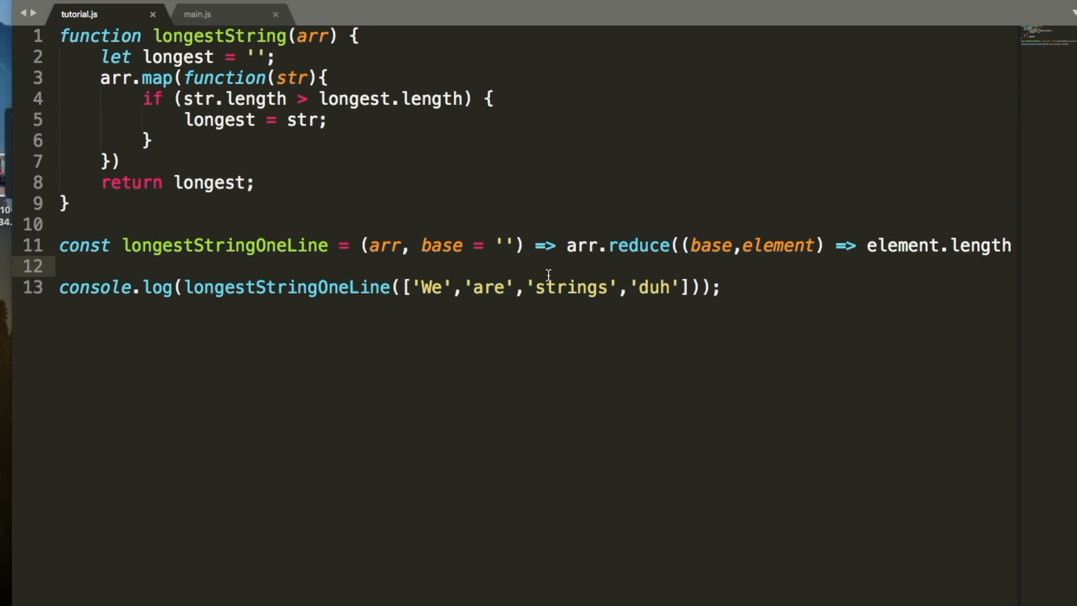
mouse_move(707, 427)
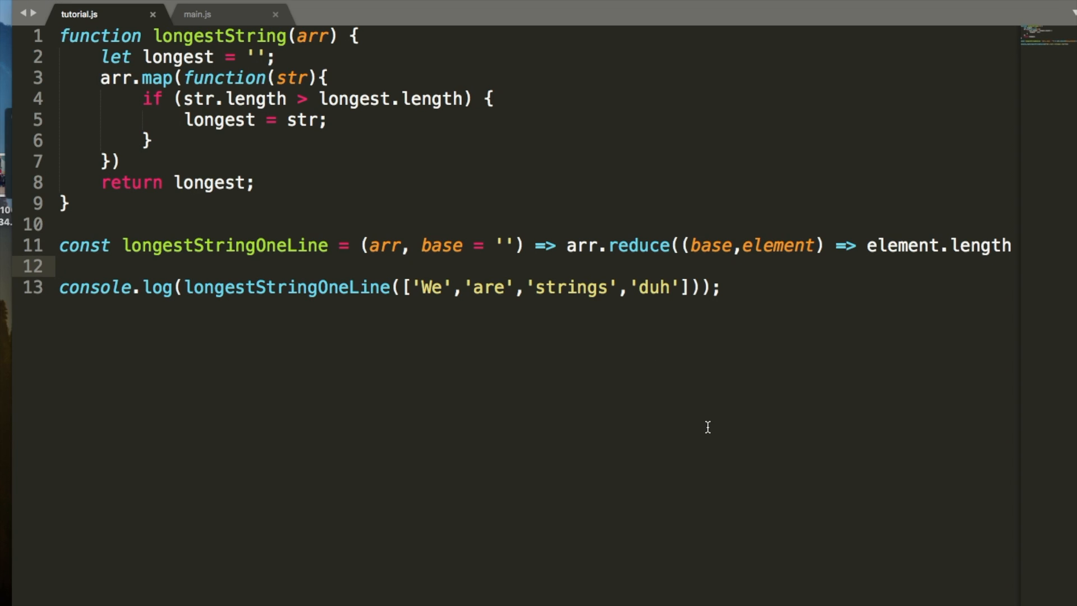